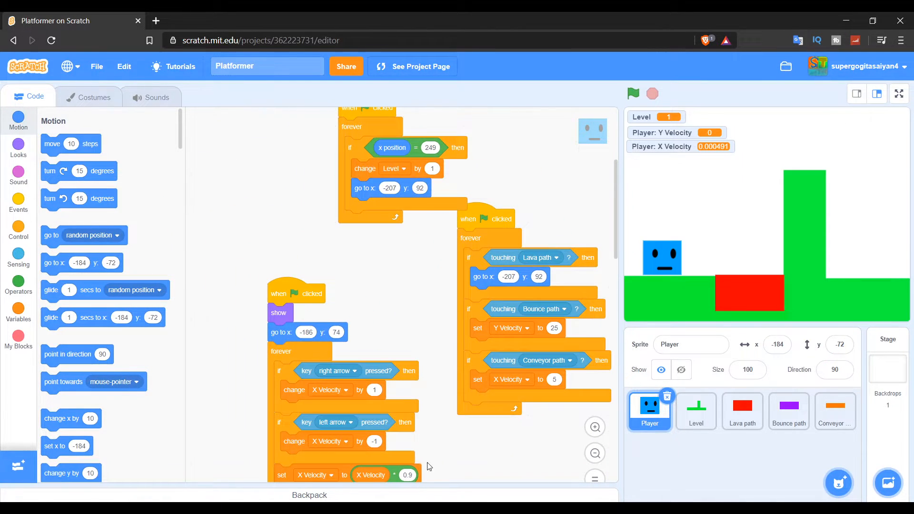
mouse_move(382, 278)
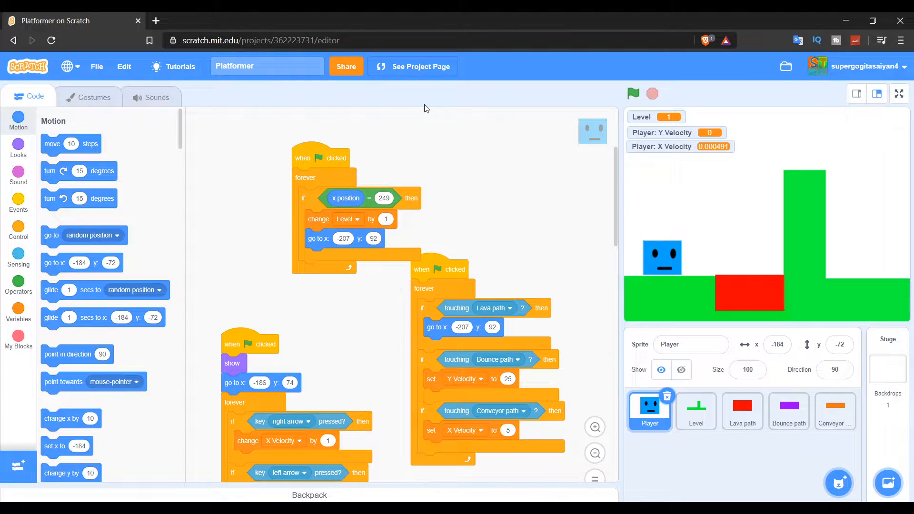
Duplicate the Player costume into a faceless blue 'Trails' costume, keeping Player as current.
scroll(down, 3)
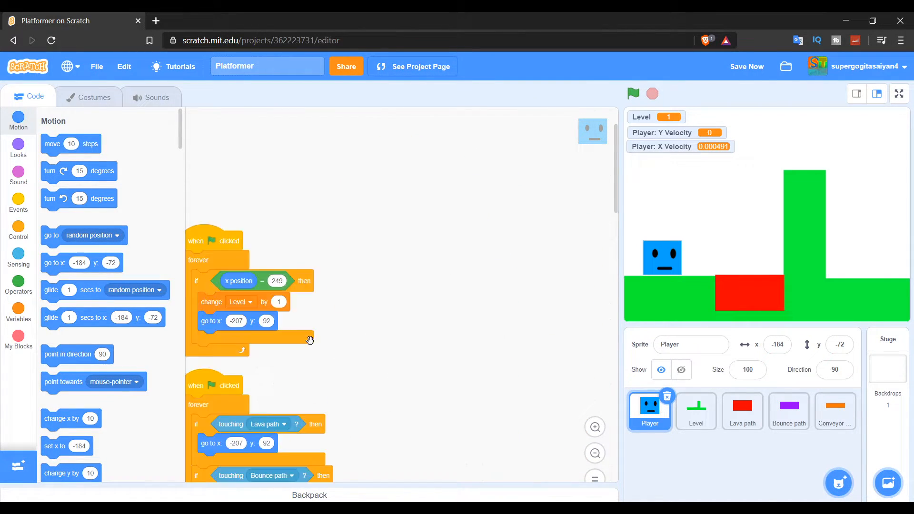
scroll(up, 3)
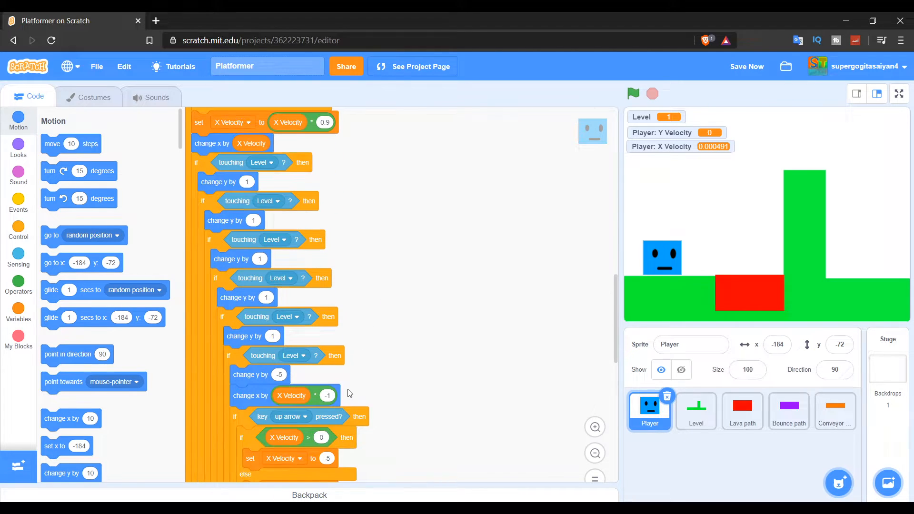
scroll(down, 3)
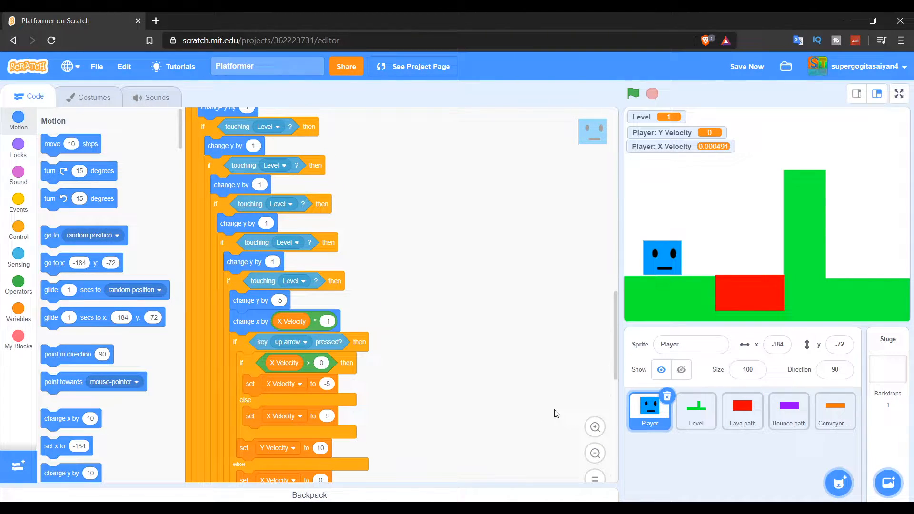
mouse_move(62, 94)
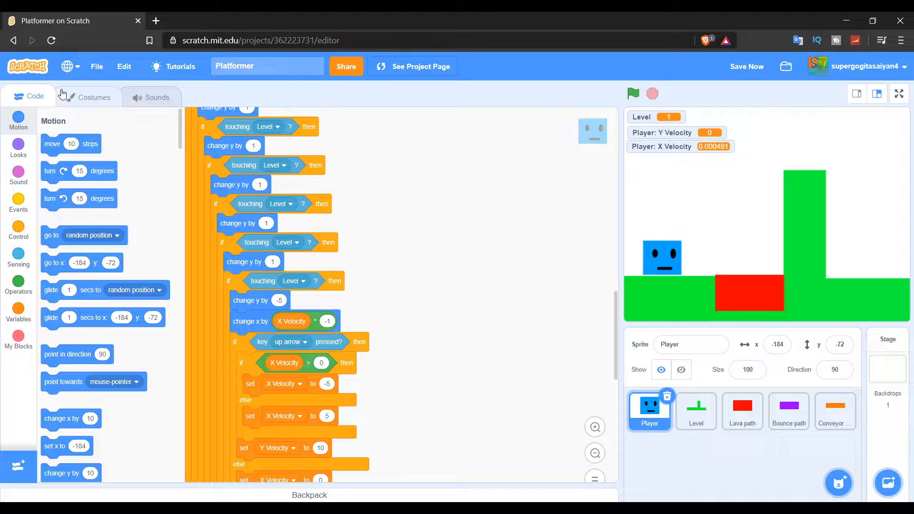
click(93, 96)
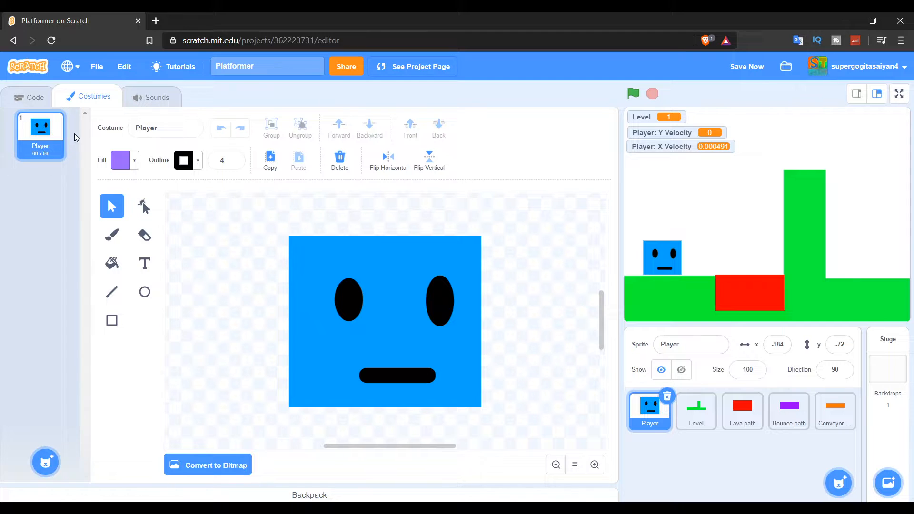
mouse_move(47, 359)
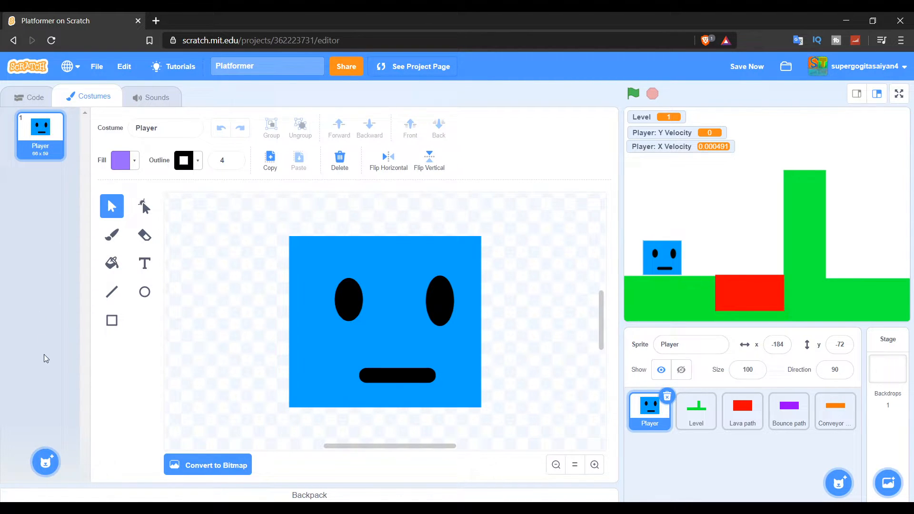
right_click(40, 127)
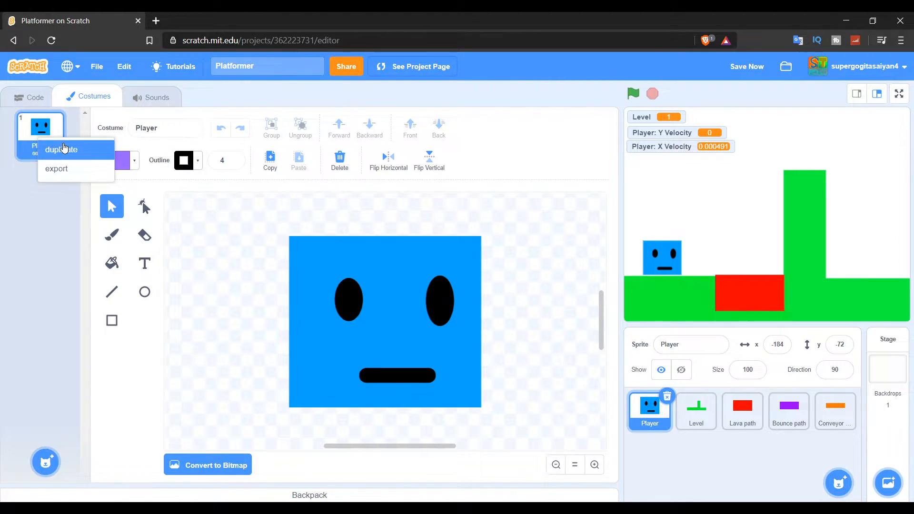
click(62, 149)
text(Trails)
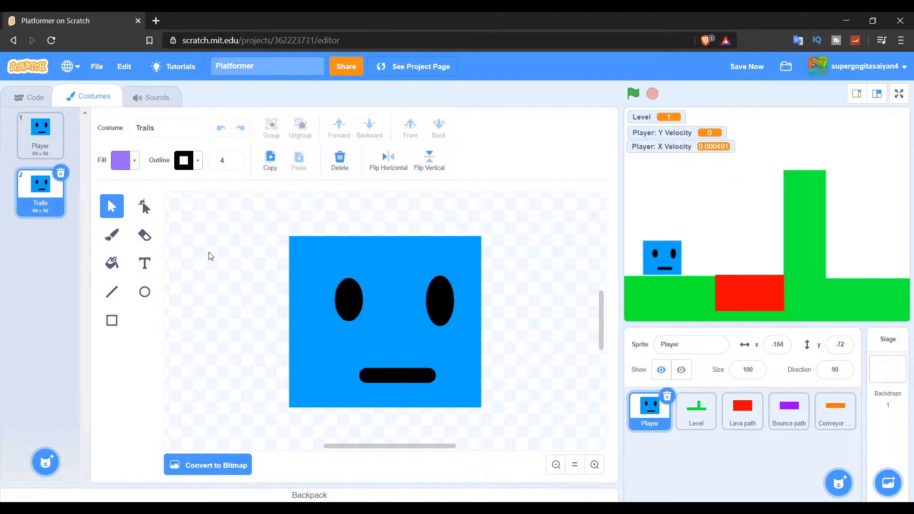
mouse_move(359, 319)
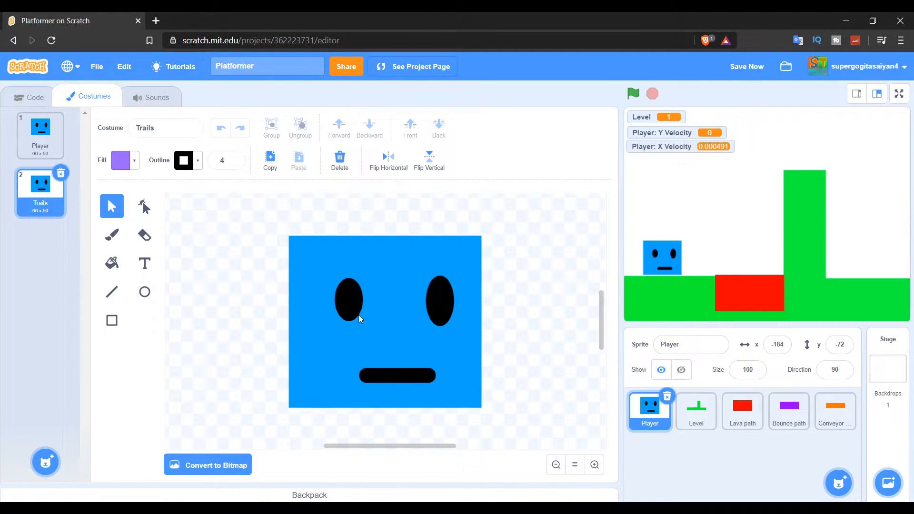
mouse_move(408, 283)
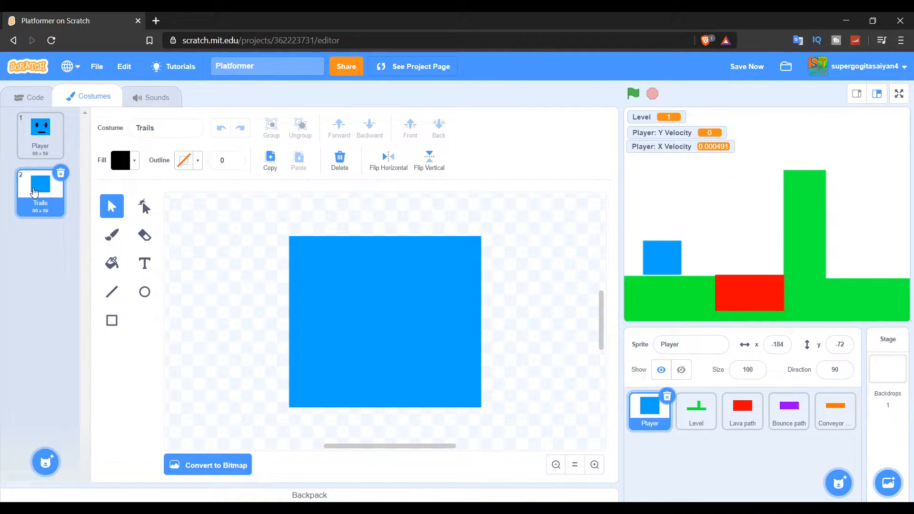
click(40, 132)
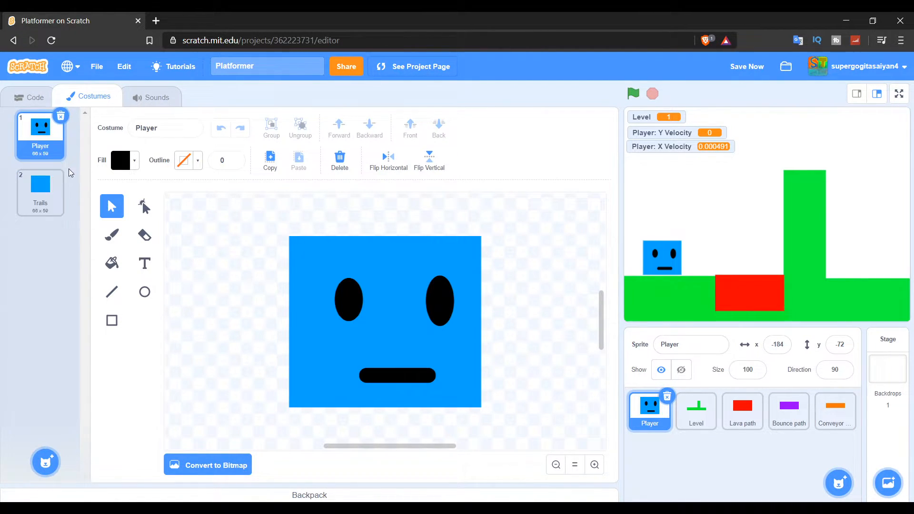
click(40, 192)
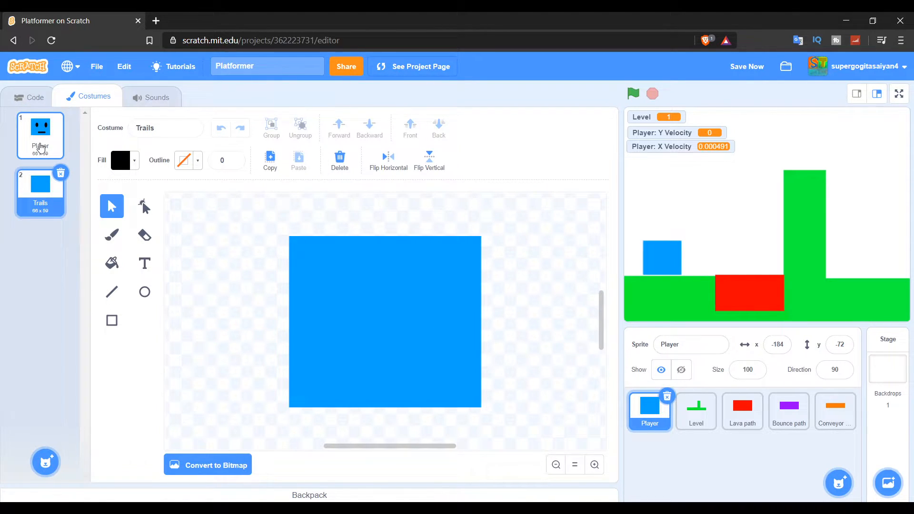
click(40, 135)
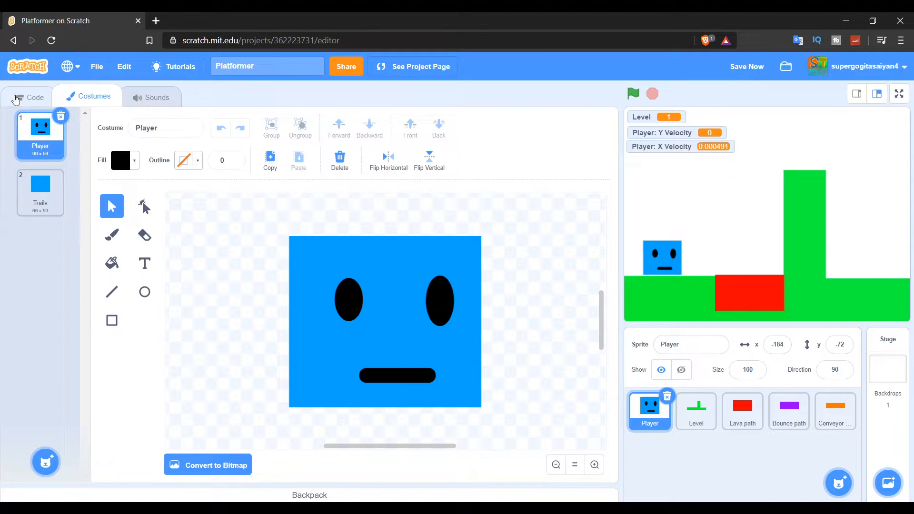
Return to the Player sprite's code and scroll through its unchanged scripts.
click(35, 97)
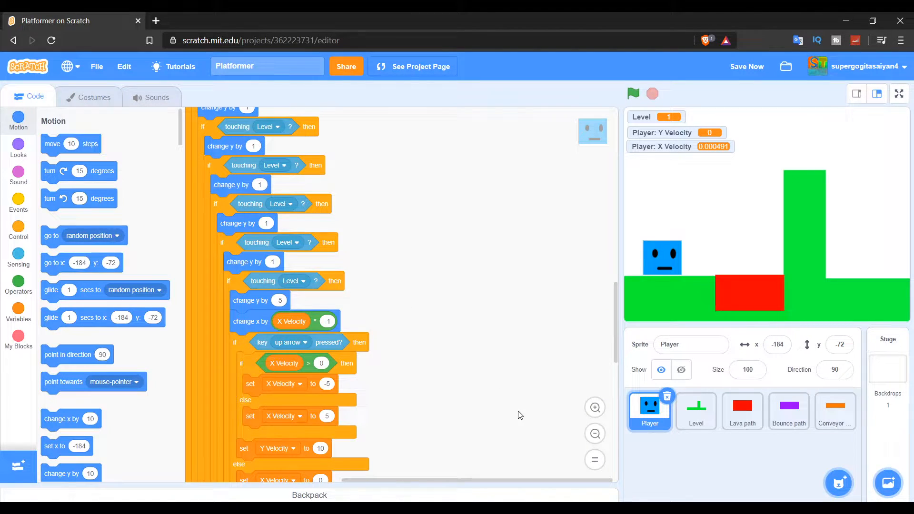
scroll(up, 3)
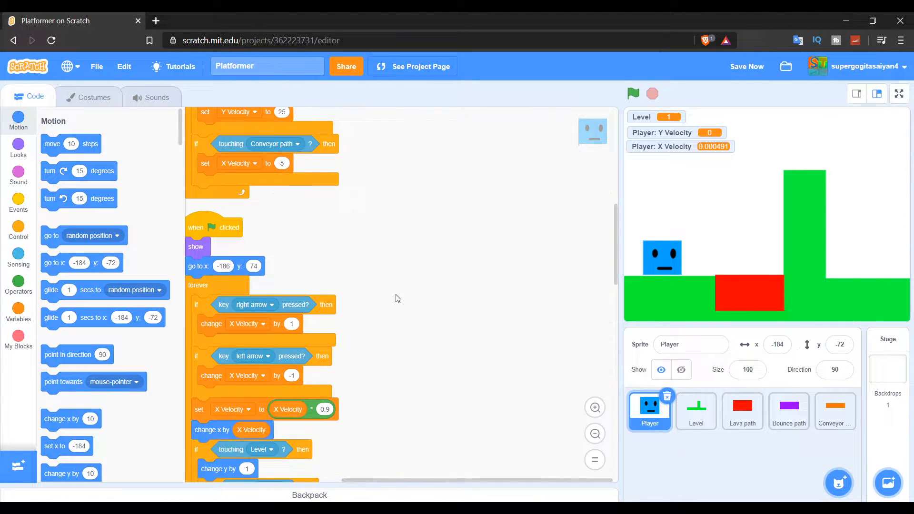
right_click(398, 229)
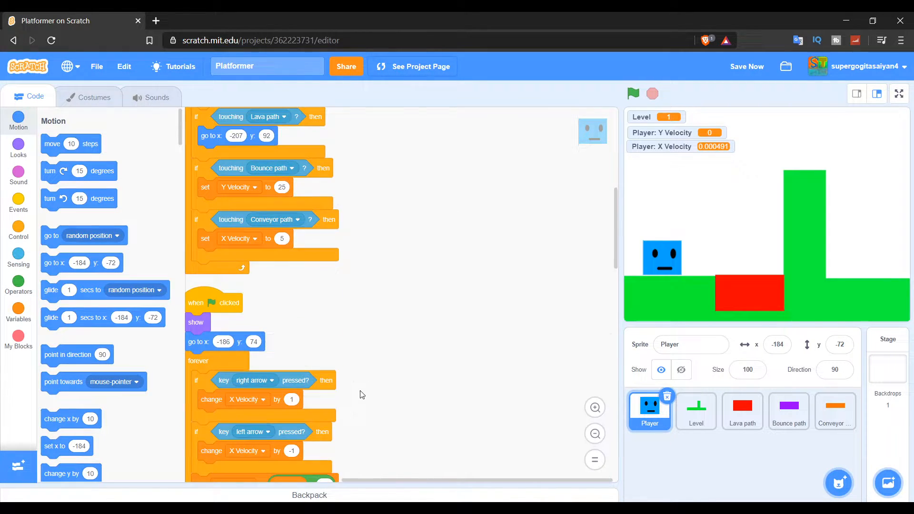
scroll(down, 3)
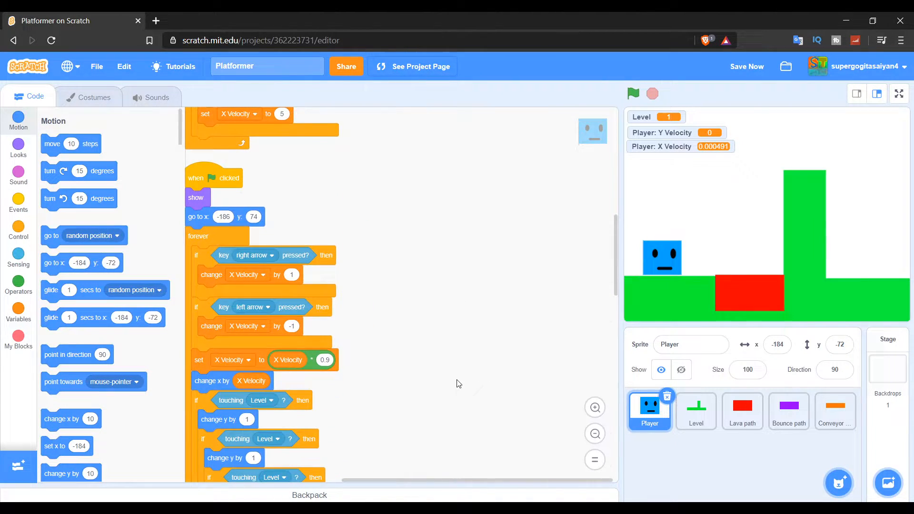
scroll(down, 3)
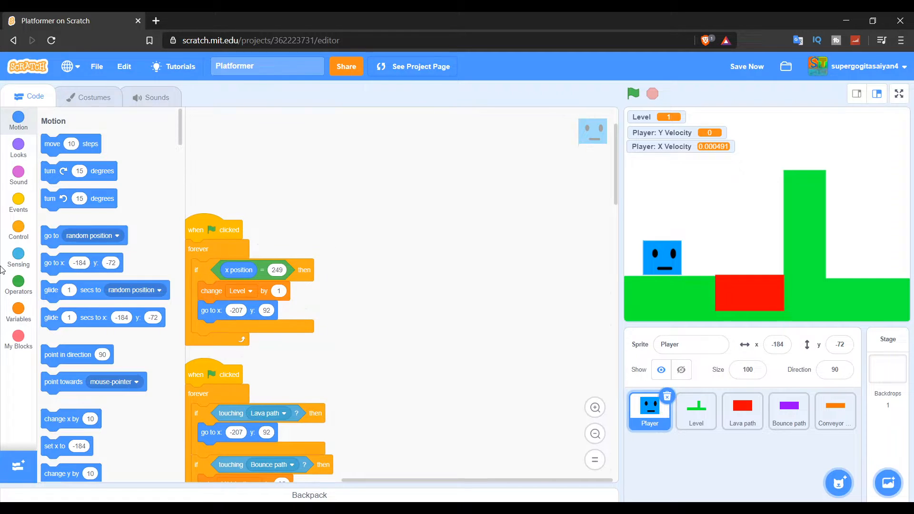
Build a green-flag script with forever, if-then and an empty 'or' condition, then run it.
click(18, 202)
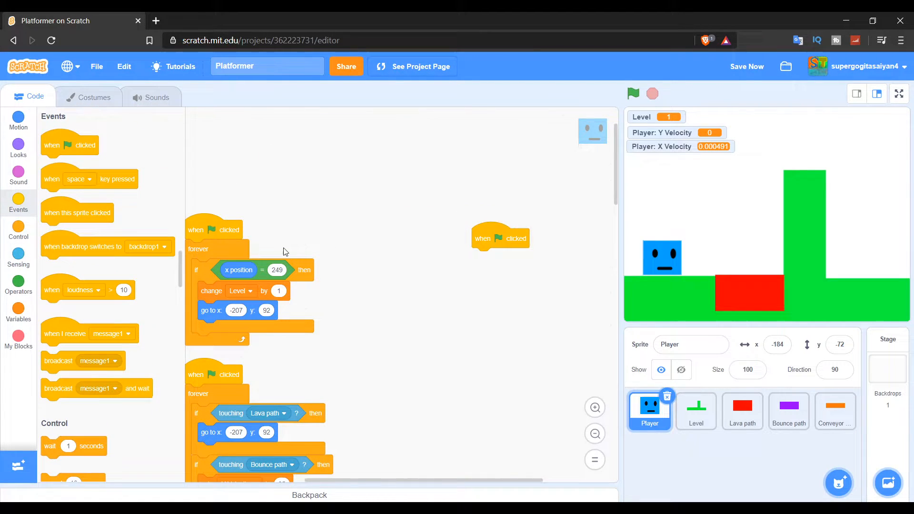
click(18, 231)
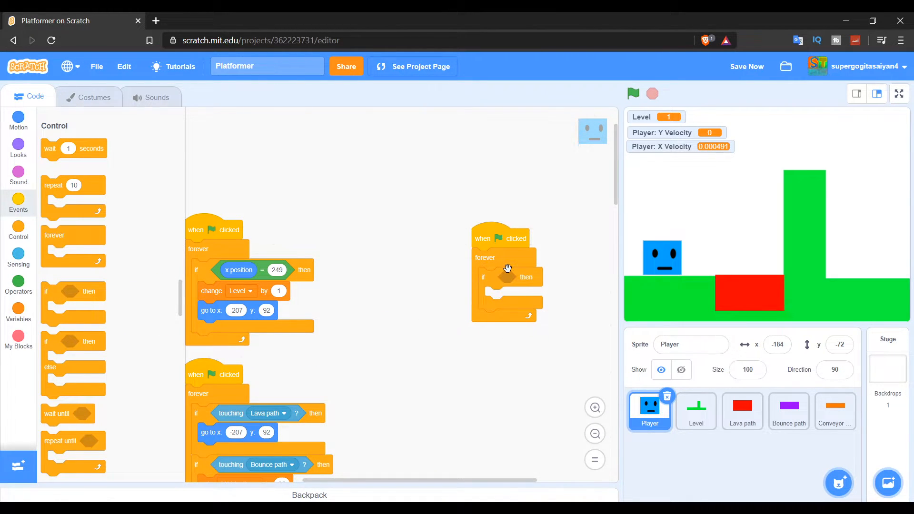
click(18, 286)
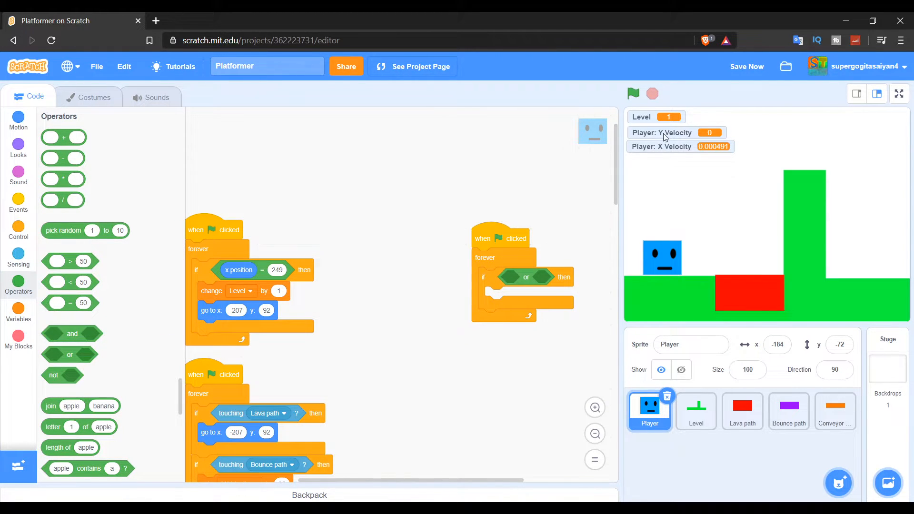
click(633, 94)
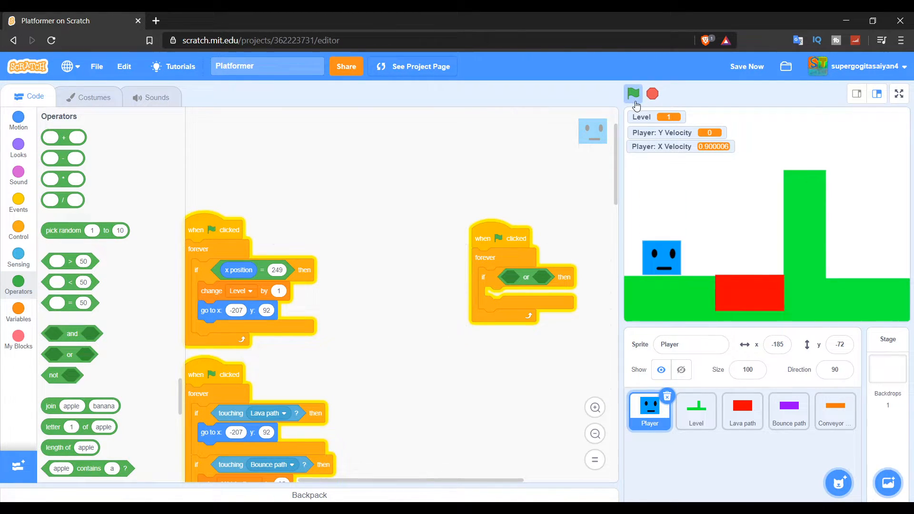
Play the platformer through to level 4, then stop it with the level reset to 1.
click(633, 94)
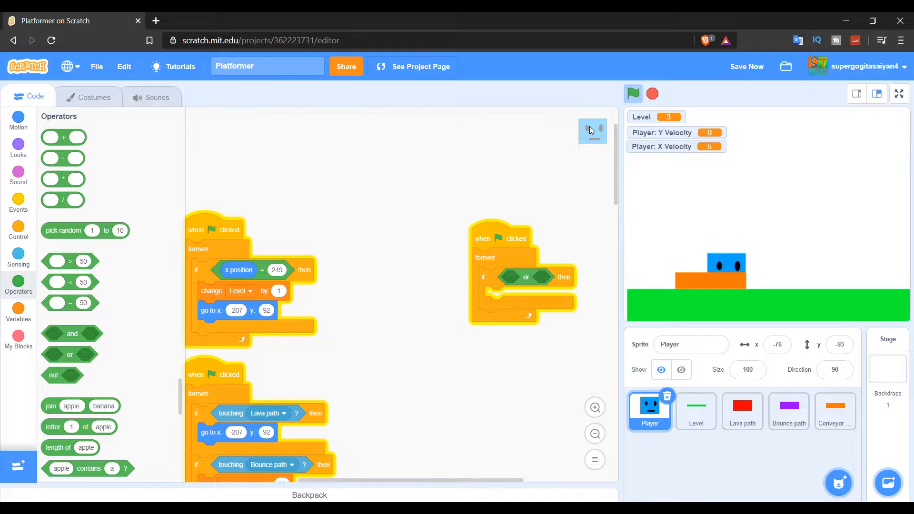
click(633, 93)
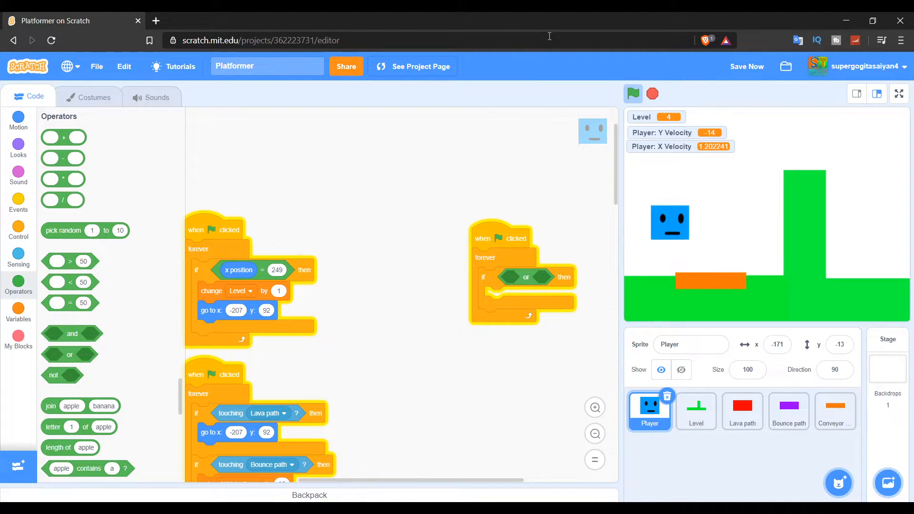
click(633, 94)
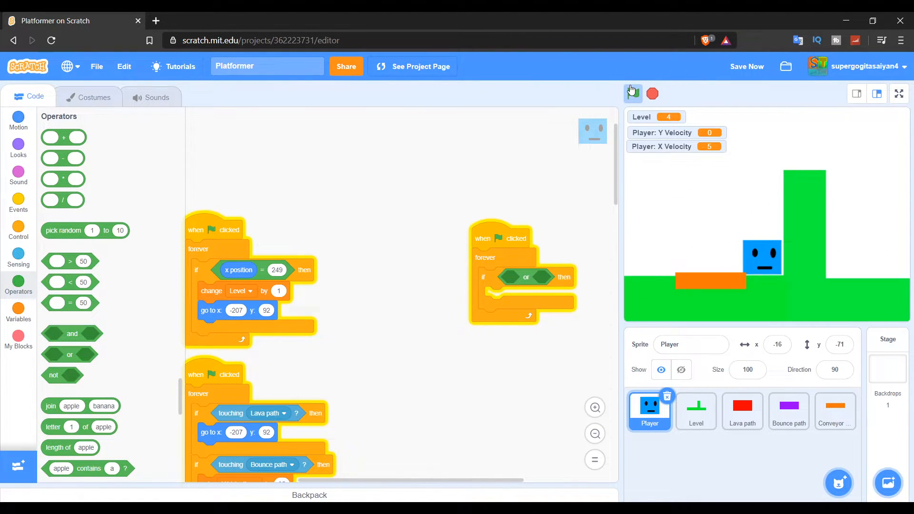
click(633, 94)
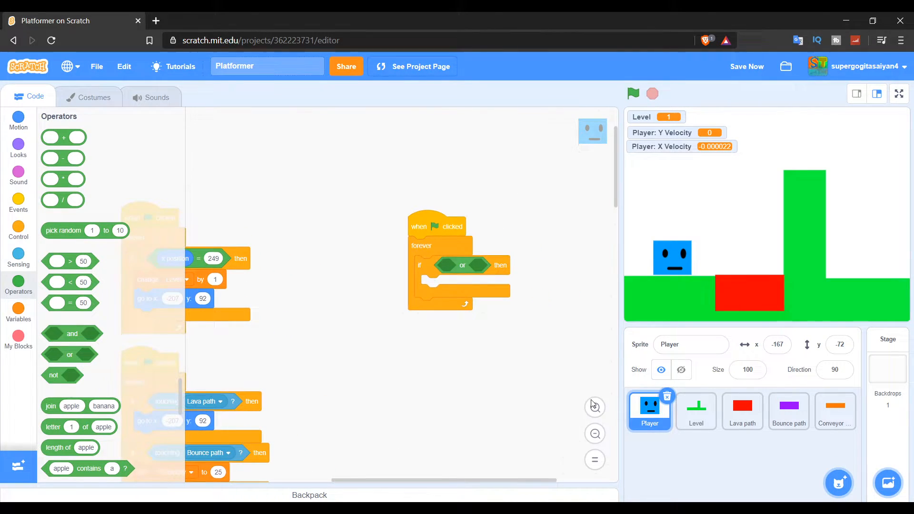
Fill the if condition with 'X Velocity > 50 or Y Velocity > 50'.
click(594, 408)
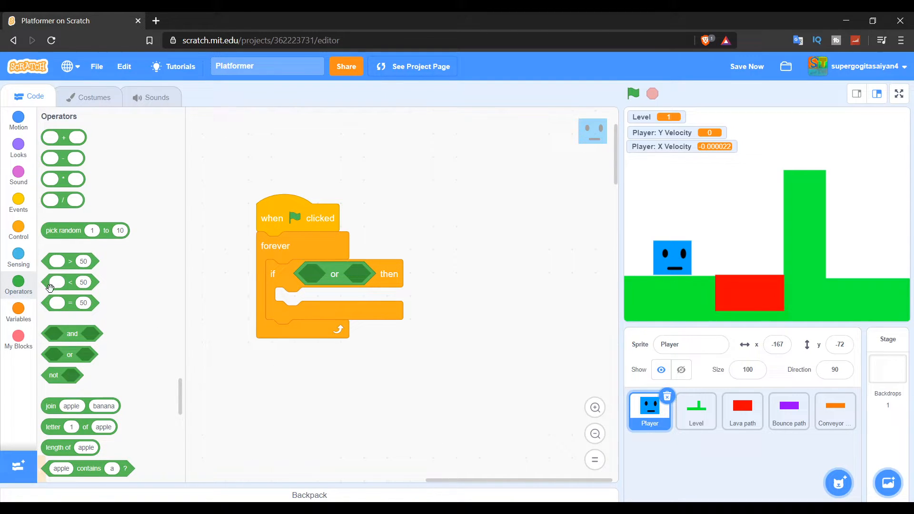
right_click(335, 274)
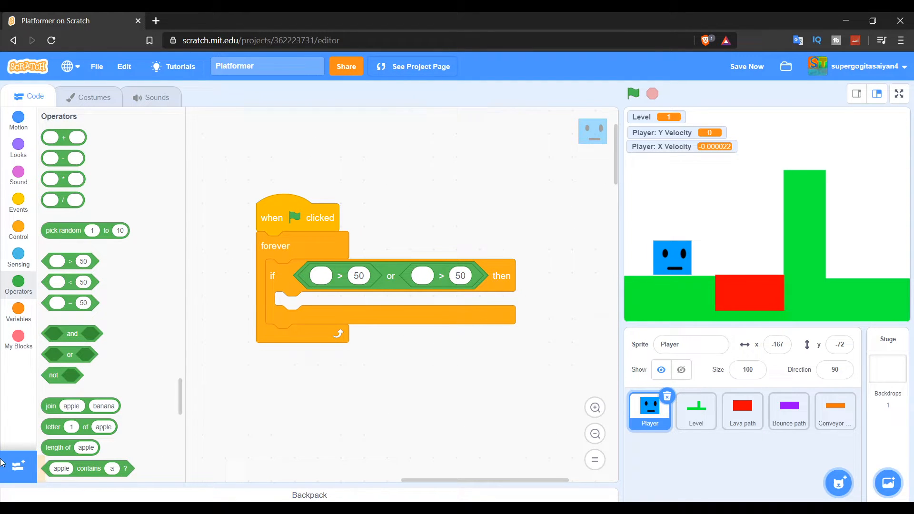
click(18, 312)
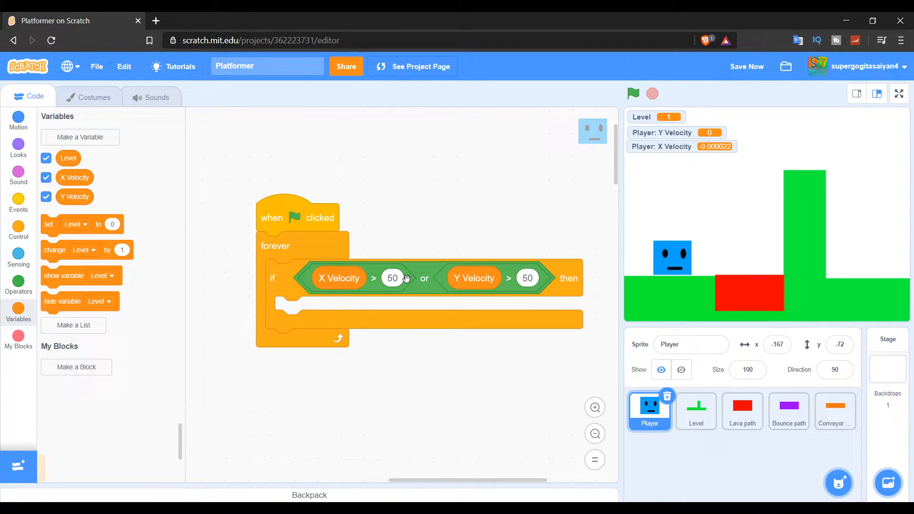
click(392, 278)
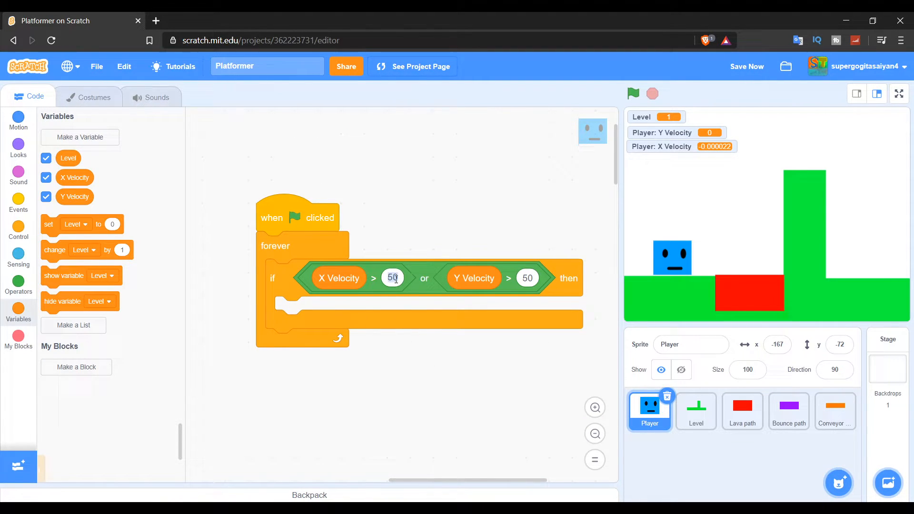
scroll(down, 3)
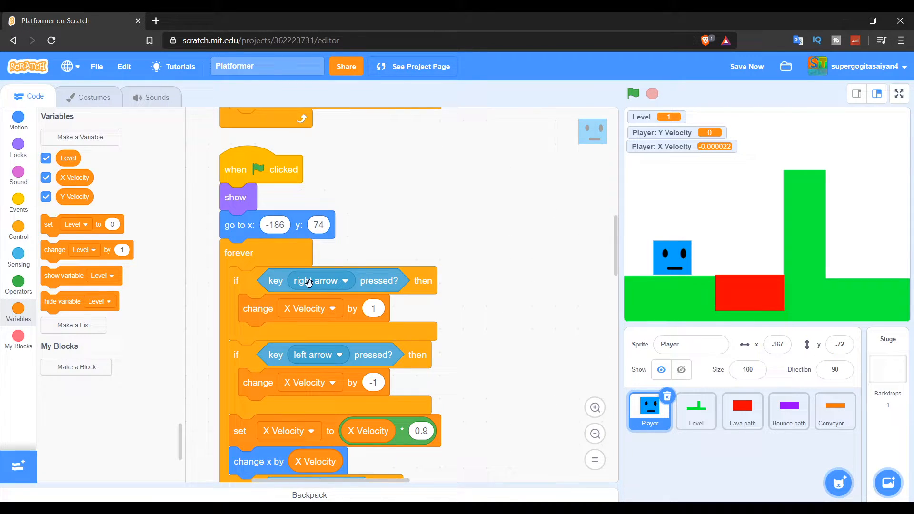
mouse_move(286, 355)
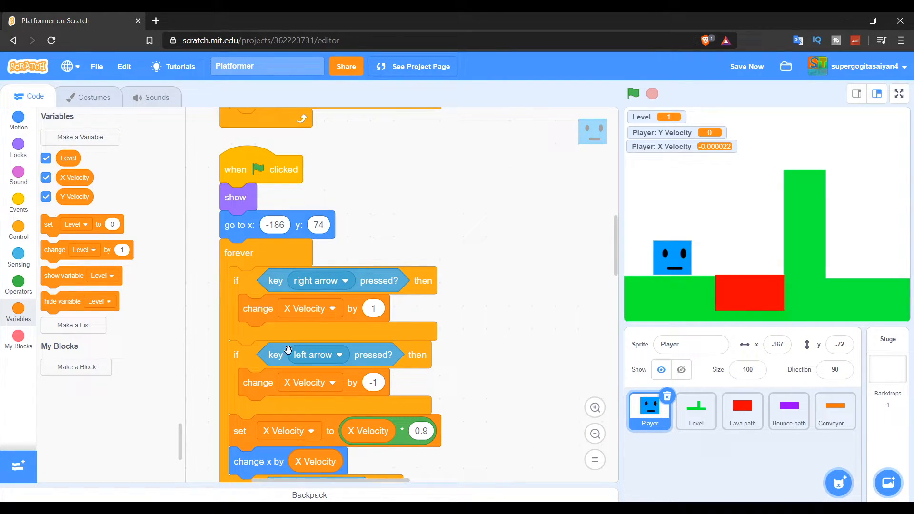
scroll(down, 3)
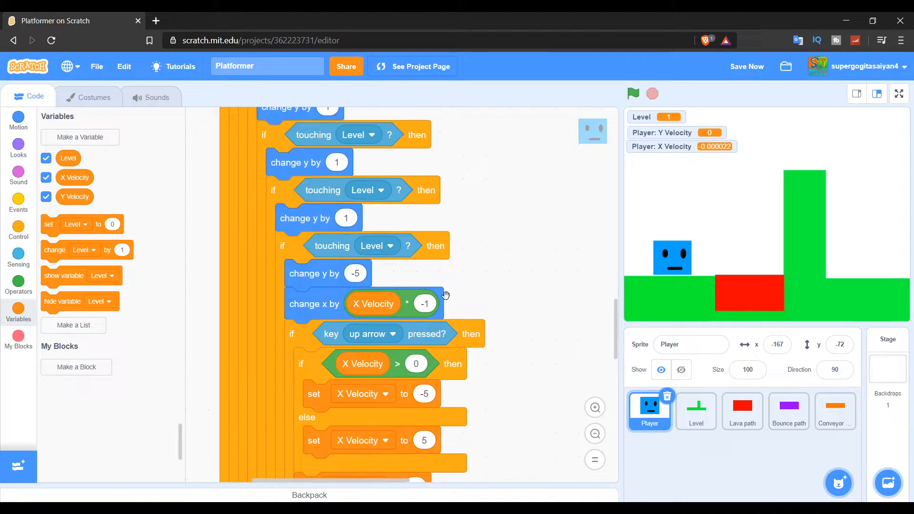
scroll(down, 3)
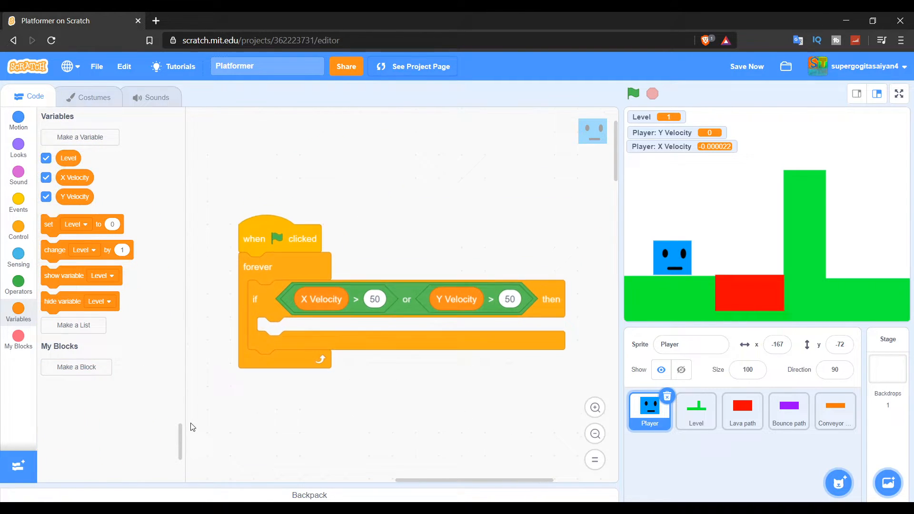
Lower both velocity thresholds to 1, add 'create clone of myself', and test-run the trails.
click(375, 299)
text(1)
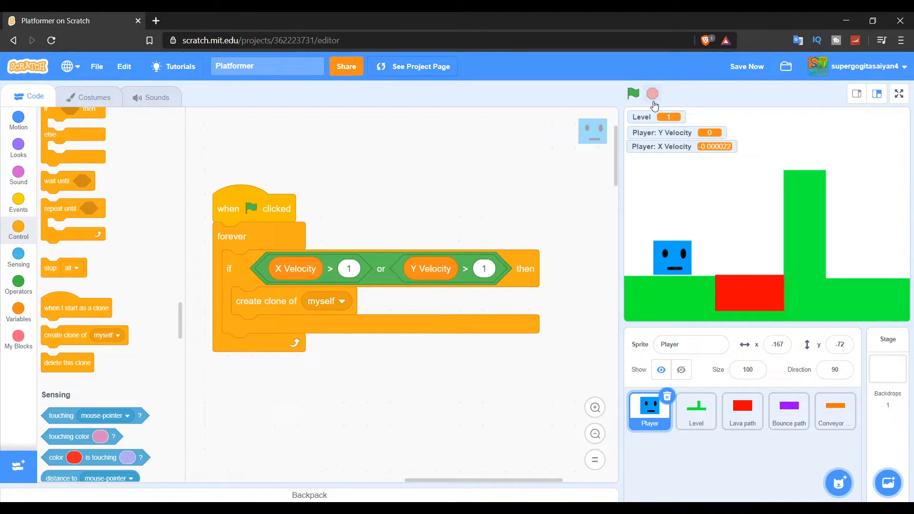
click(633, 93)
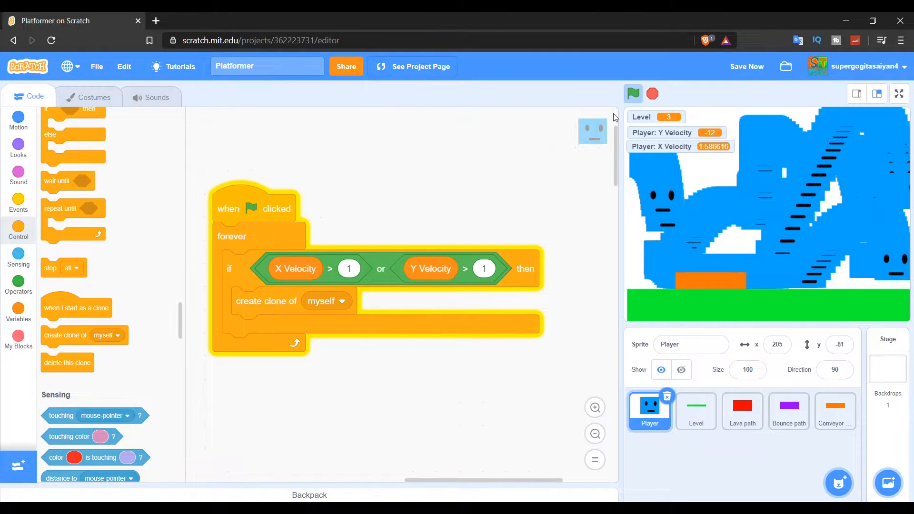
click(633, 94)
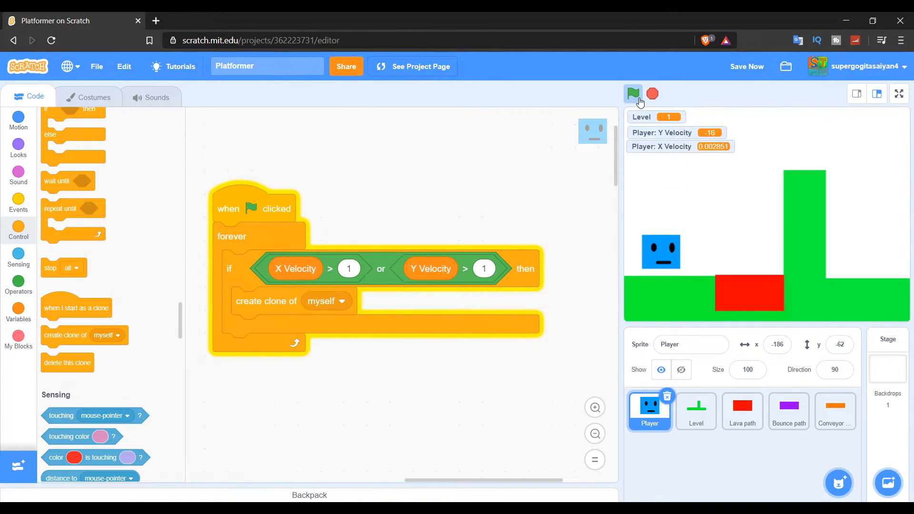
click(633, 94)
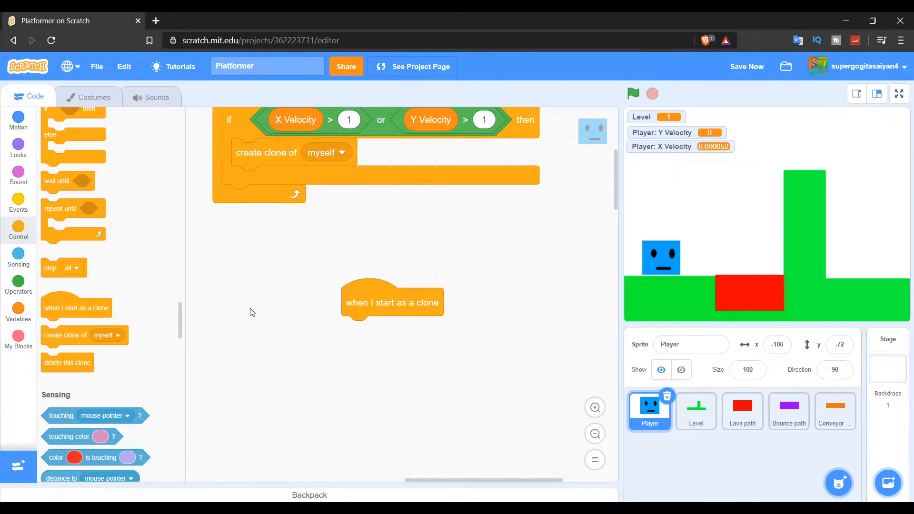
mouse_move(361, 319)
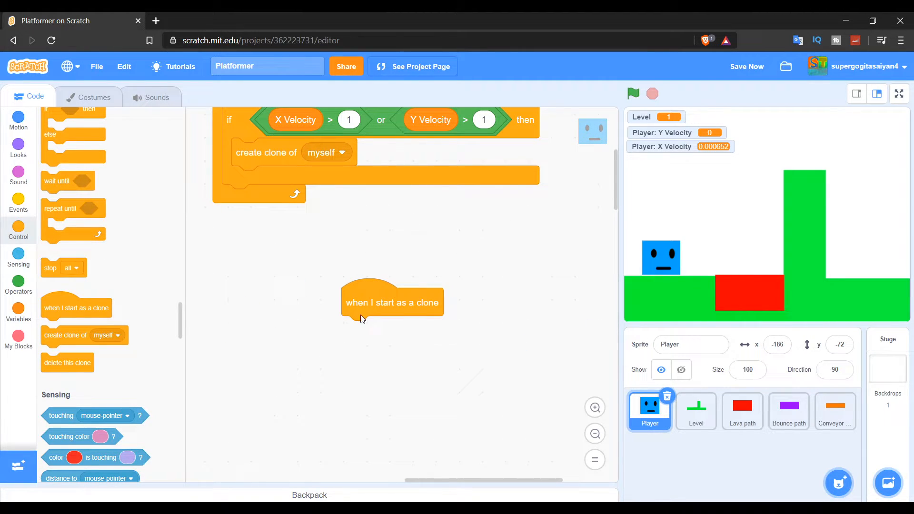
mouse_move(366, 317)
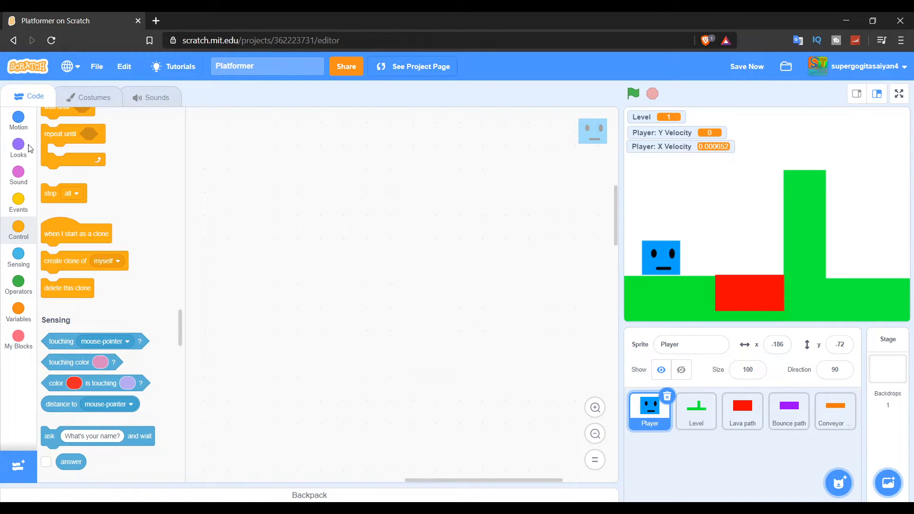
Make clones show and switch to Trails, and set the main script's costume to Player.
click(18, 145)
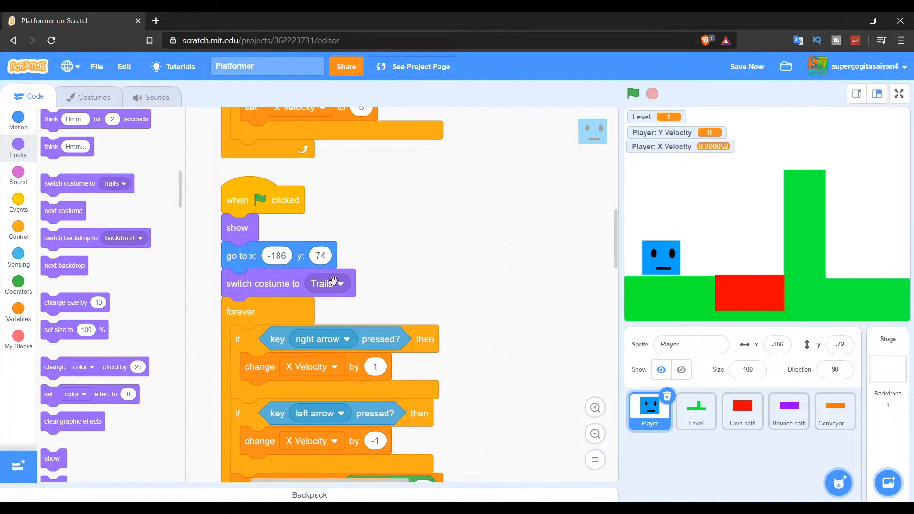
click(342, 284)
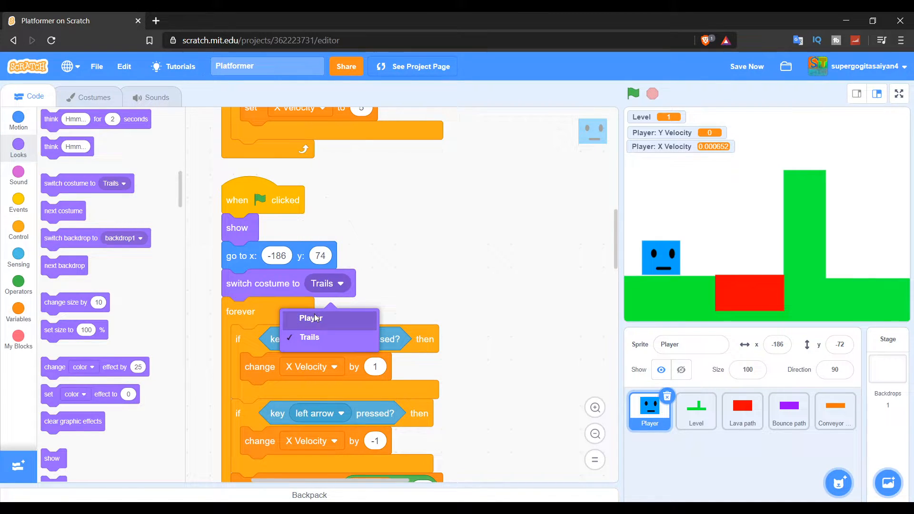
click(311, 319)
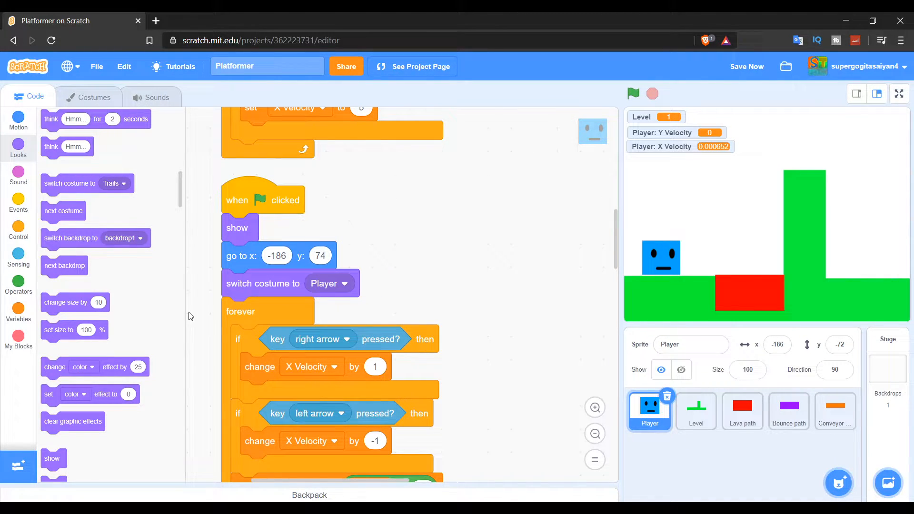
scroll(up, 3)
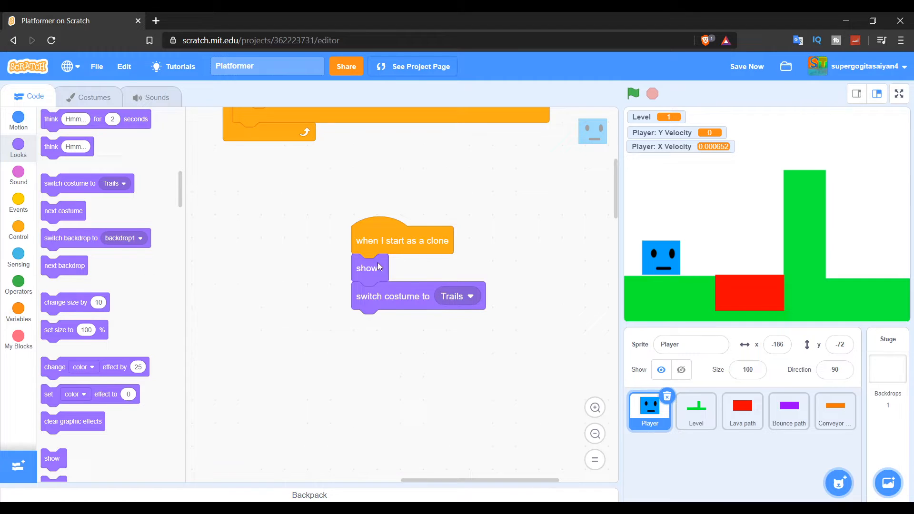
Play-test the clone trails, check the Trails costume, stop, and add a repeat 100 loop.
click(633, 94)
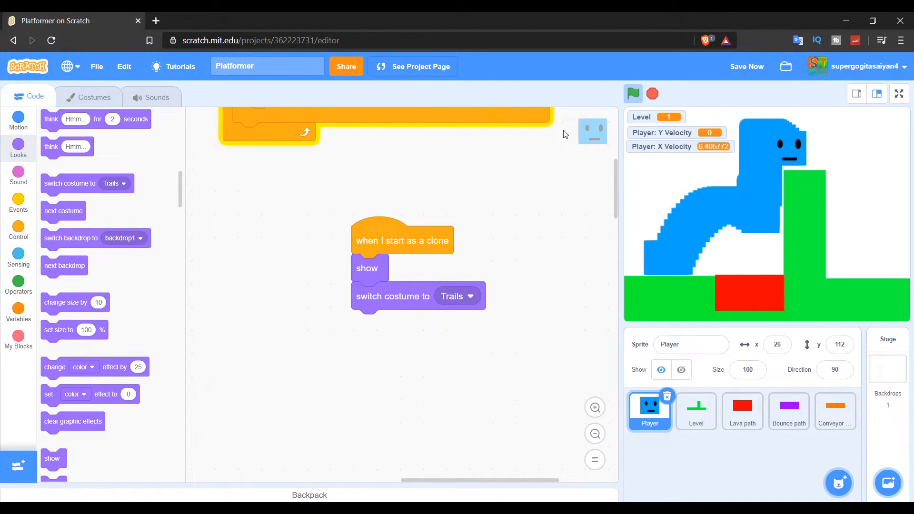
click(93, 97)
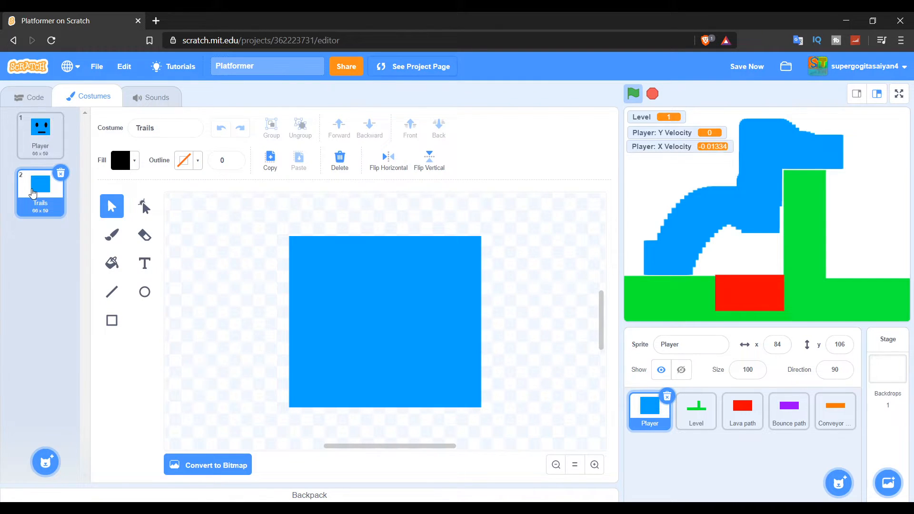
click(35, 97)
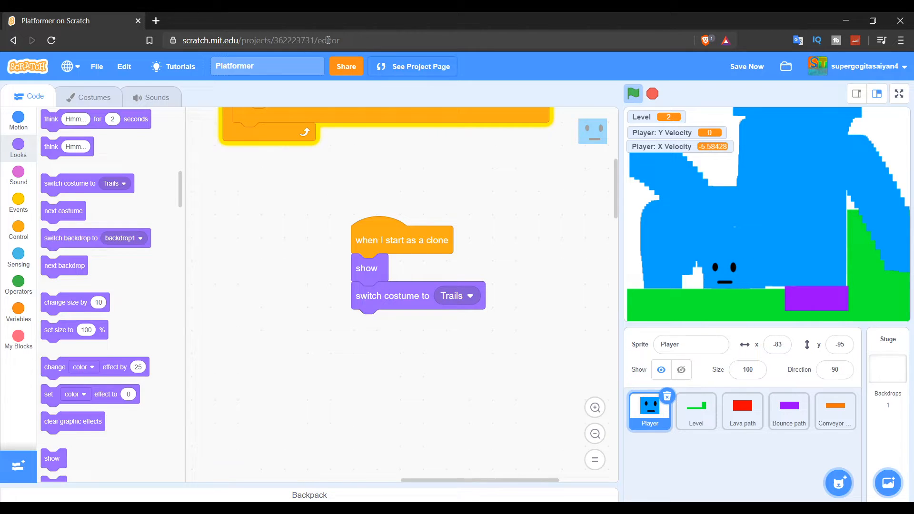
click(652, 93)
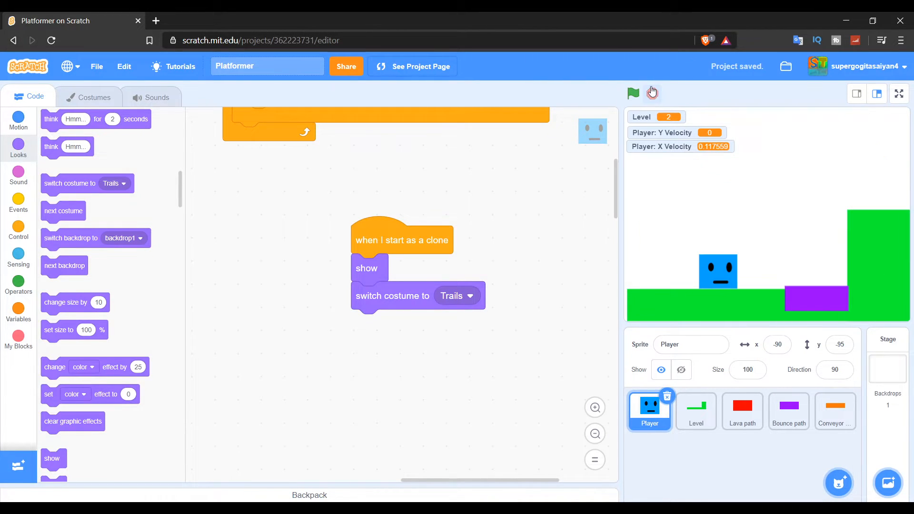
click(18, 228)
text(100)
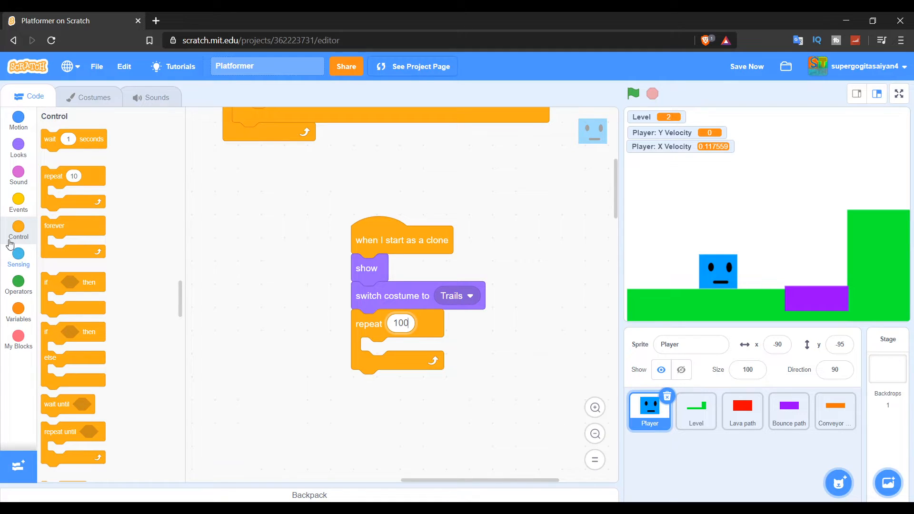
Fill the clone's repeat 100 loop with 'change ghost effect by 10', then 'delete this clone', and run.
click(18, 257)
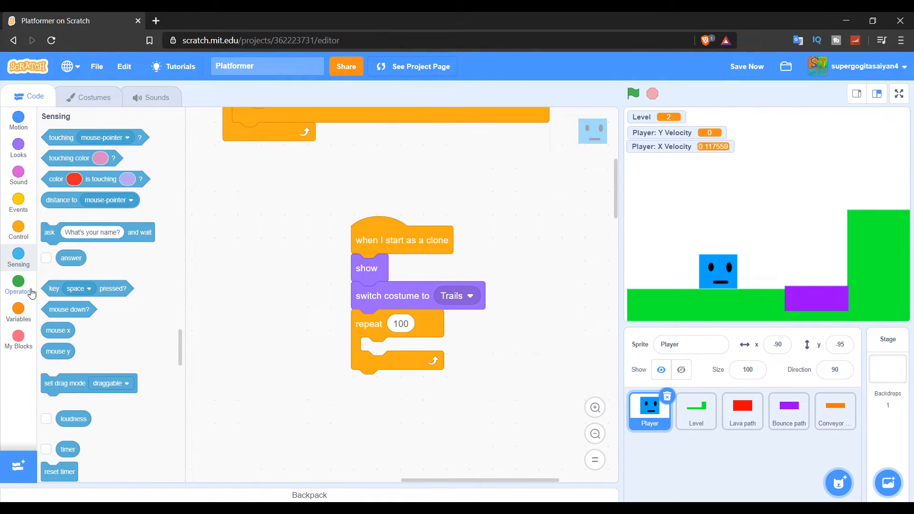
click(18, 312)
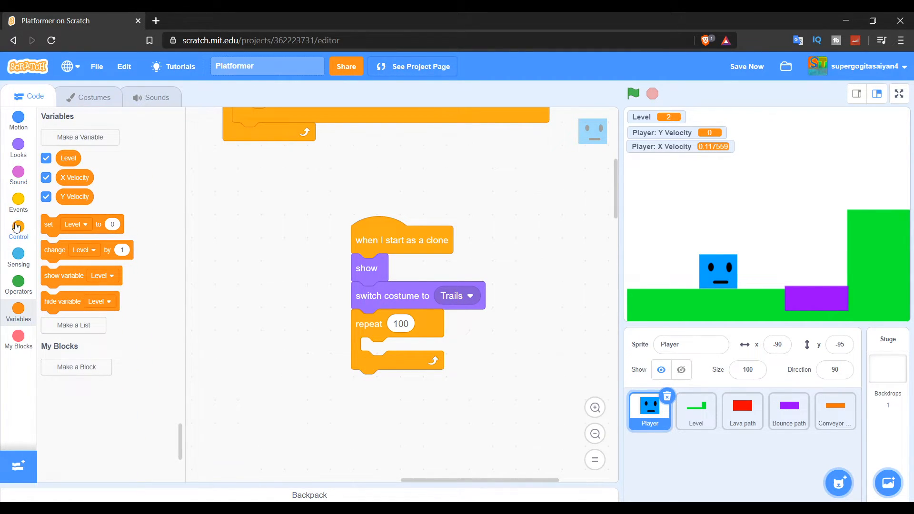
click(18, 148)
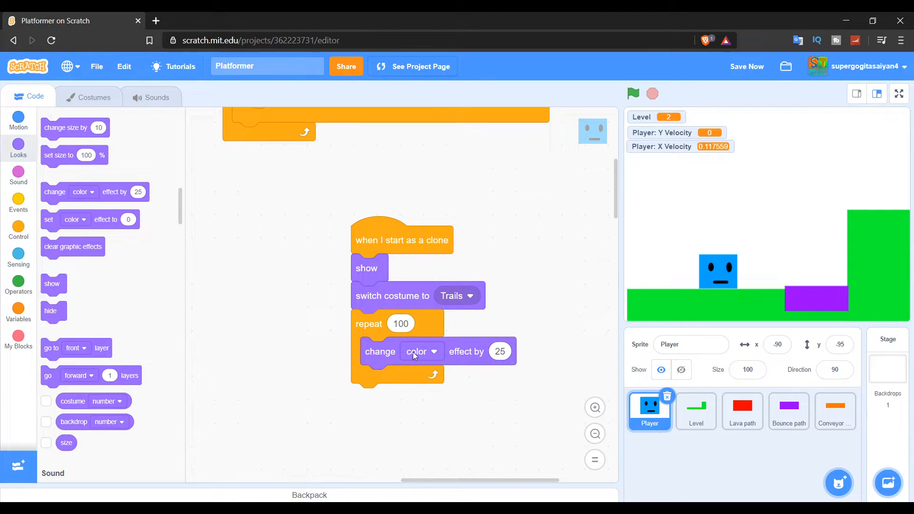
click(421, 351)
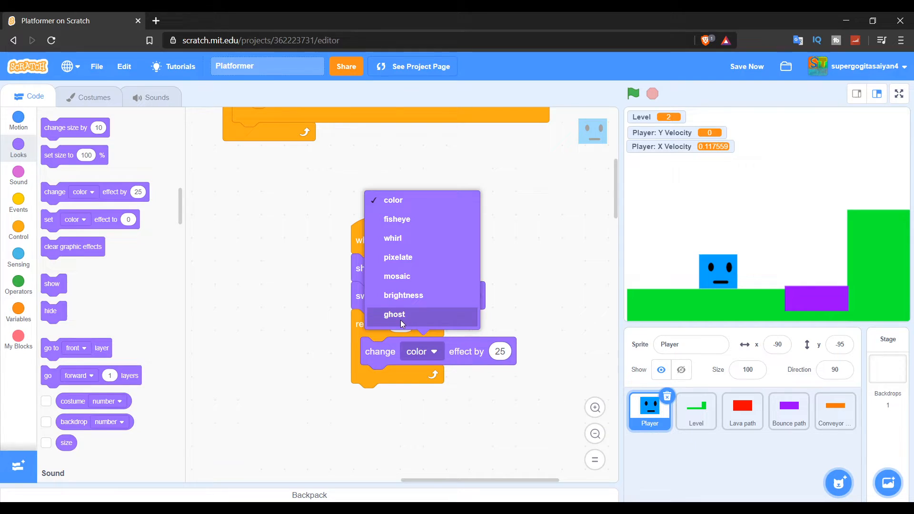
click(394, 314)
text(10)
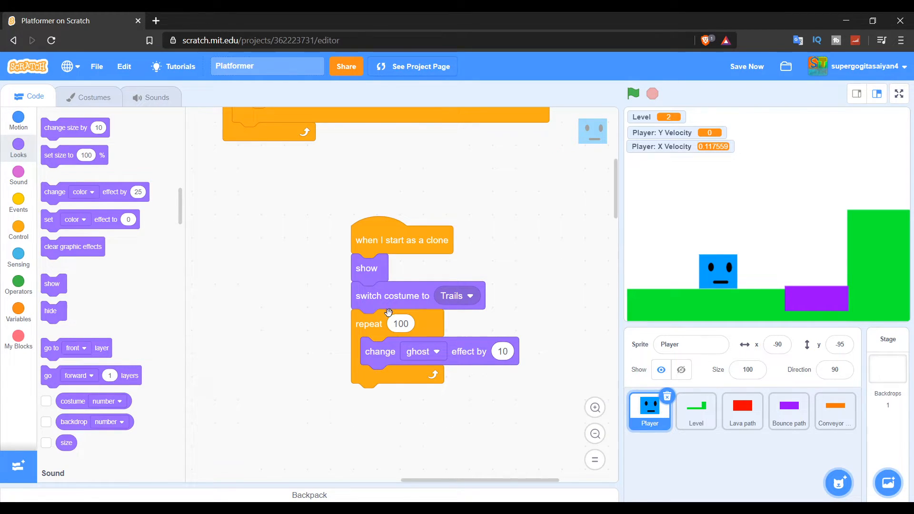
click(18, 229)
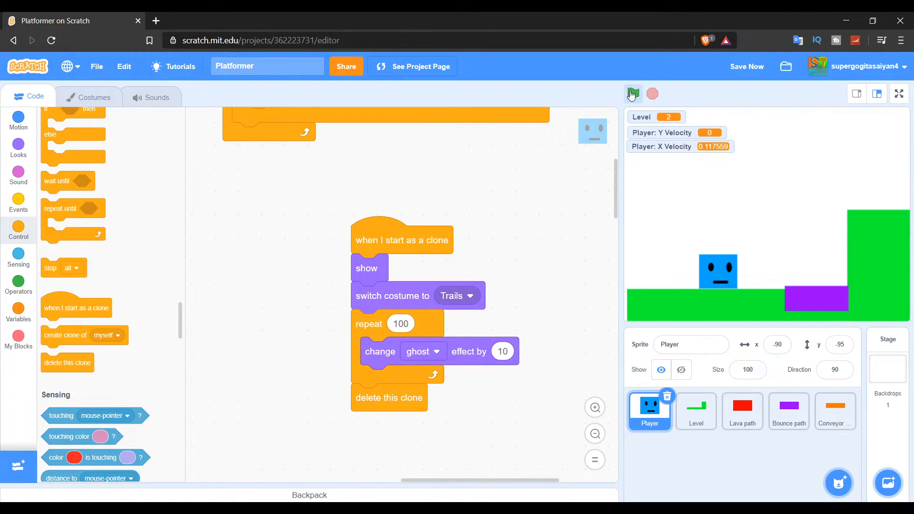
click(633, 94)
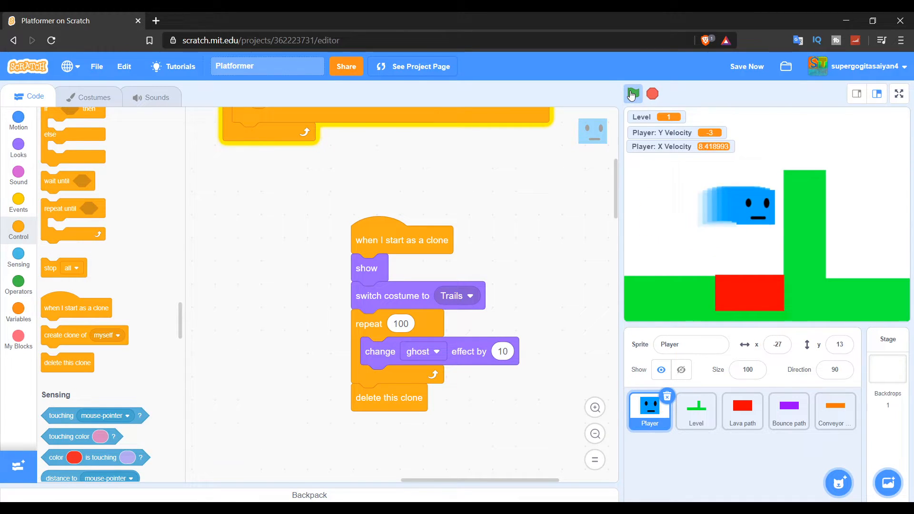
click(633, 94)
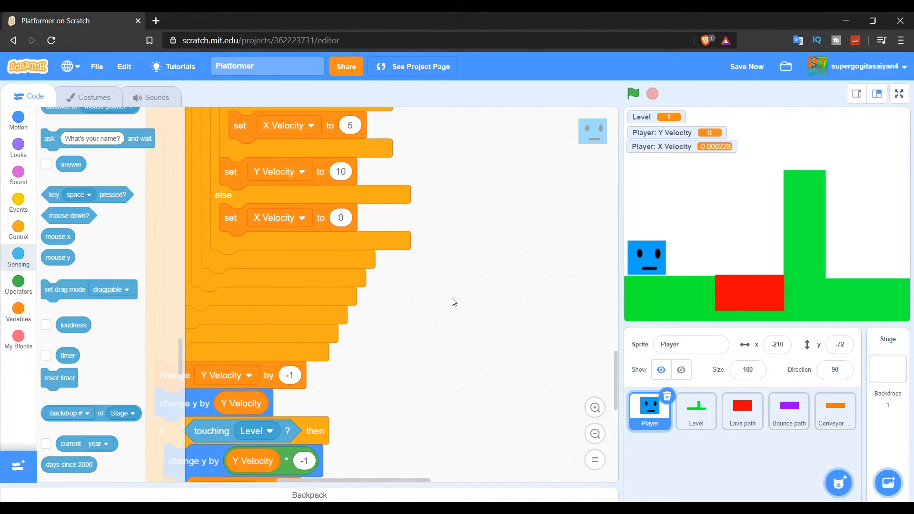
Create an all-sprites variable 'Fall?' and uncheck its stage monitor.
scroll(down, 3)
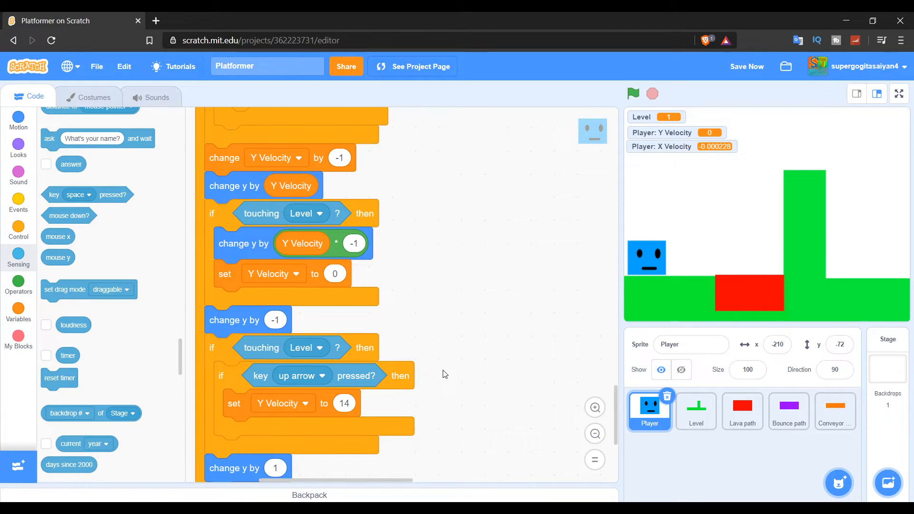
click(18, 284)
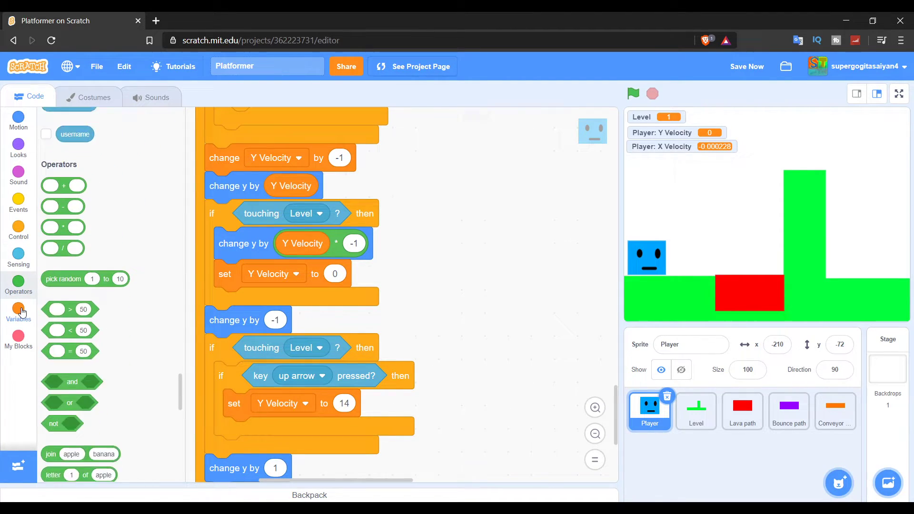
click(18, 312)
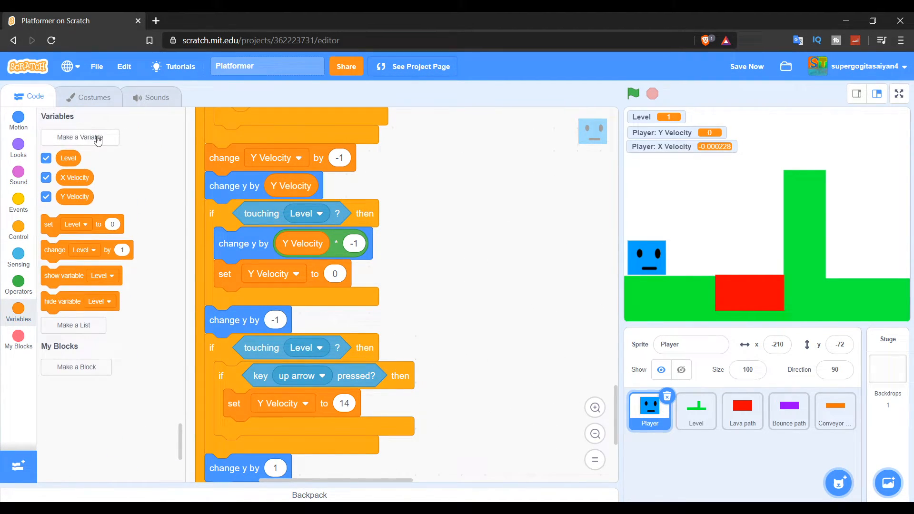
click(80, 137)
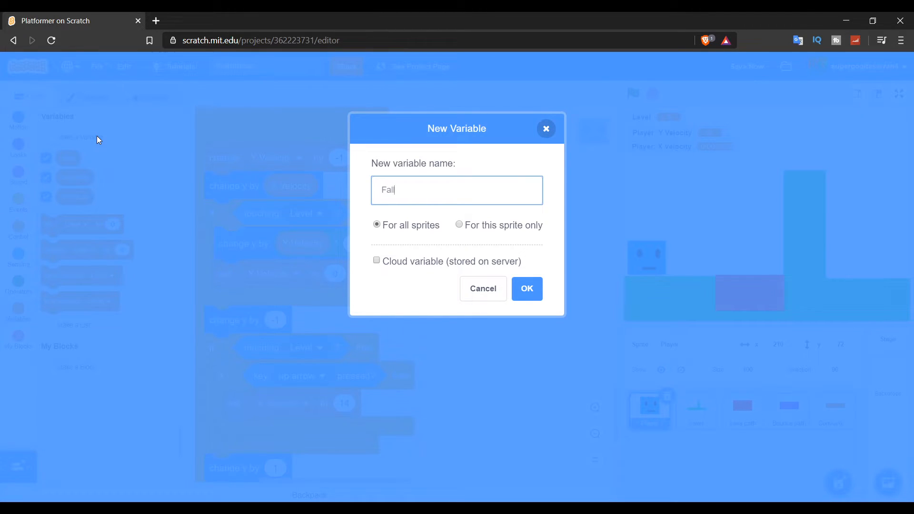
text(?)
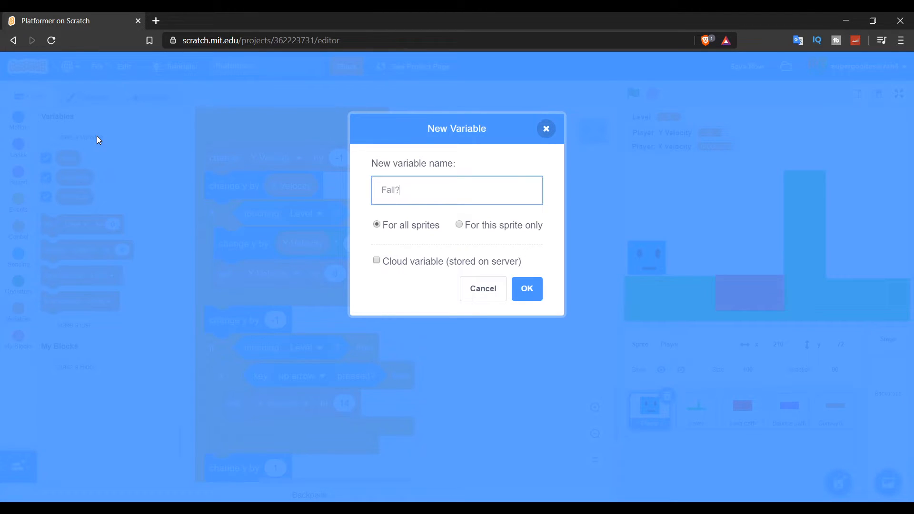
click(525, 288)
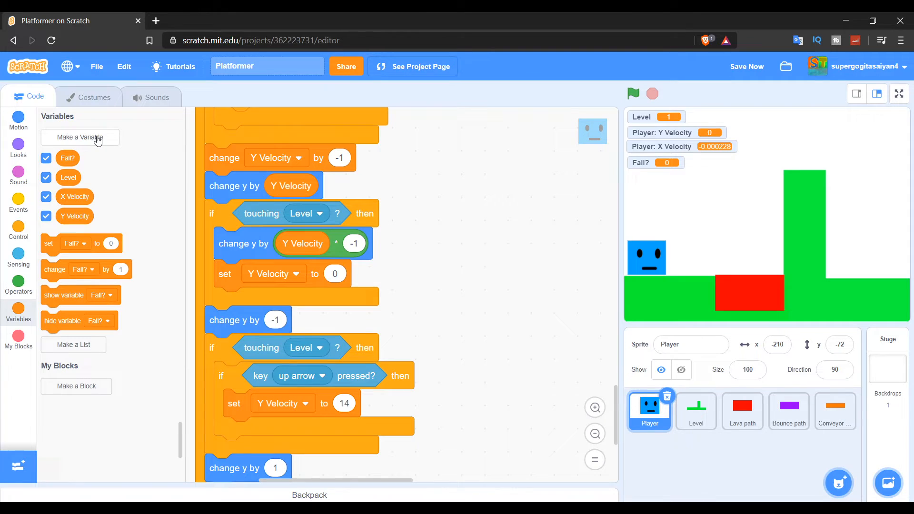
click(45, 158)
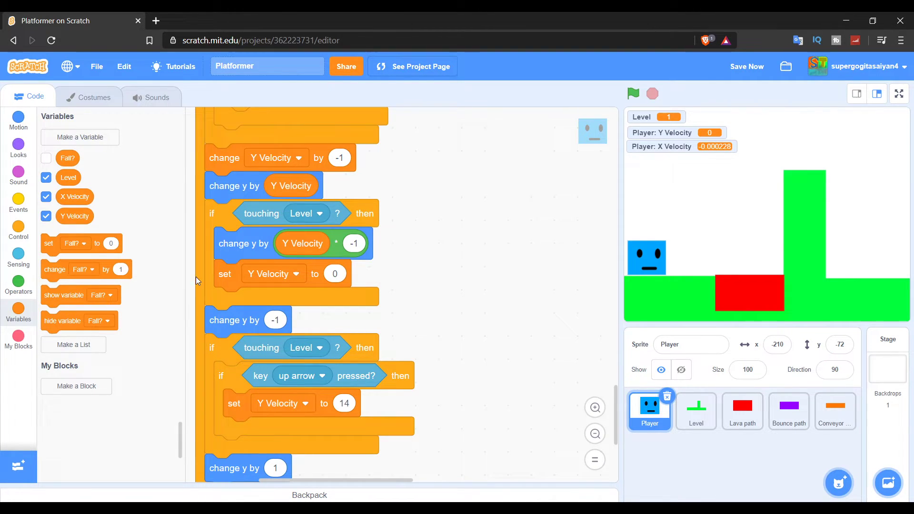
Pull the 'touching Level' condition out of its if block and discard the empty if.
scroll(up, 3)
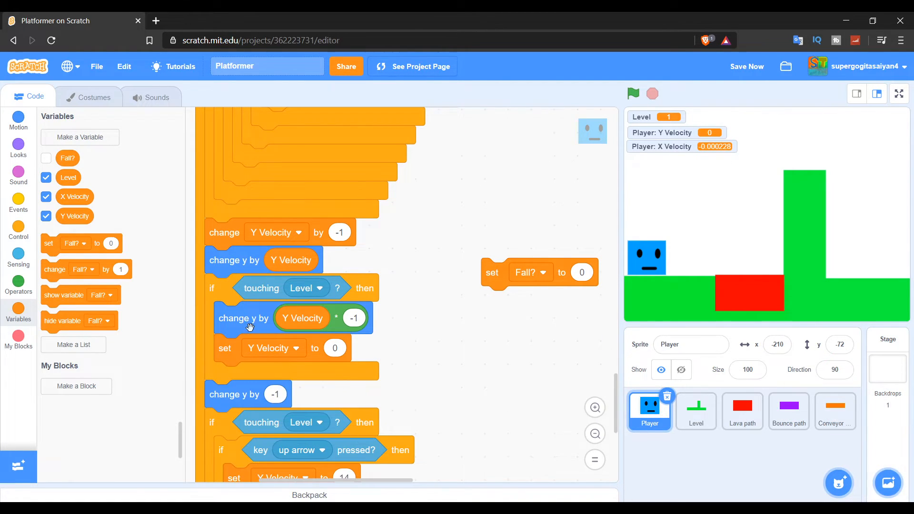
scroll(down, 3)
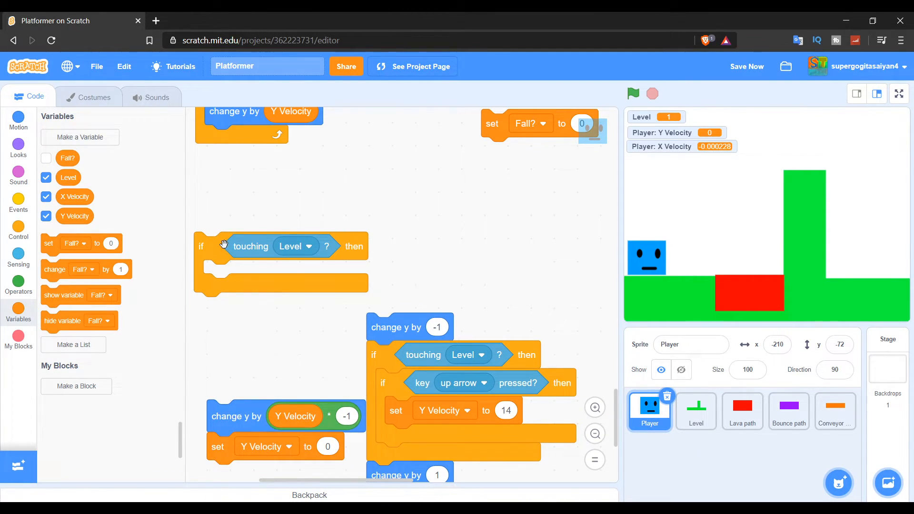
drag(283, 246, 108, 225)
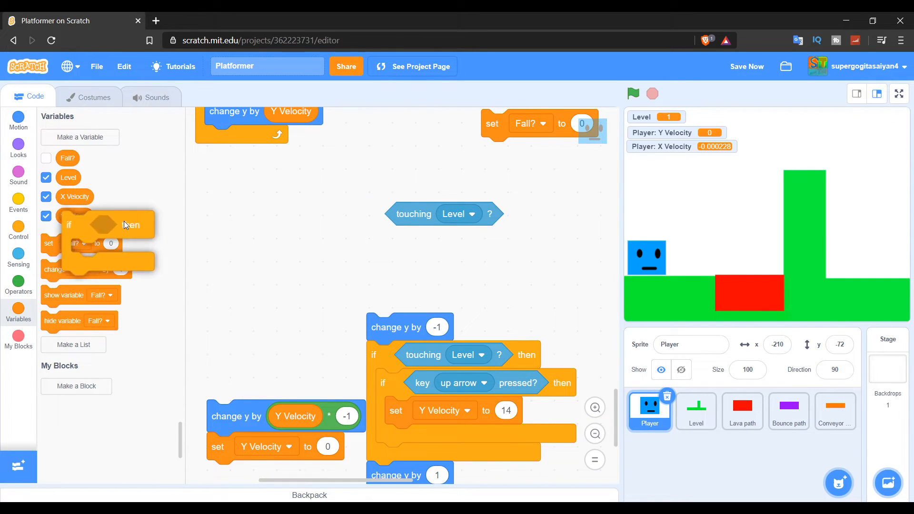
click(18, 231)
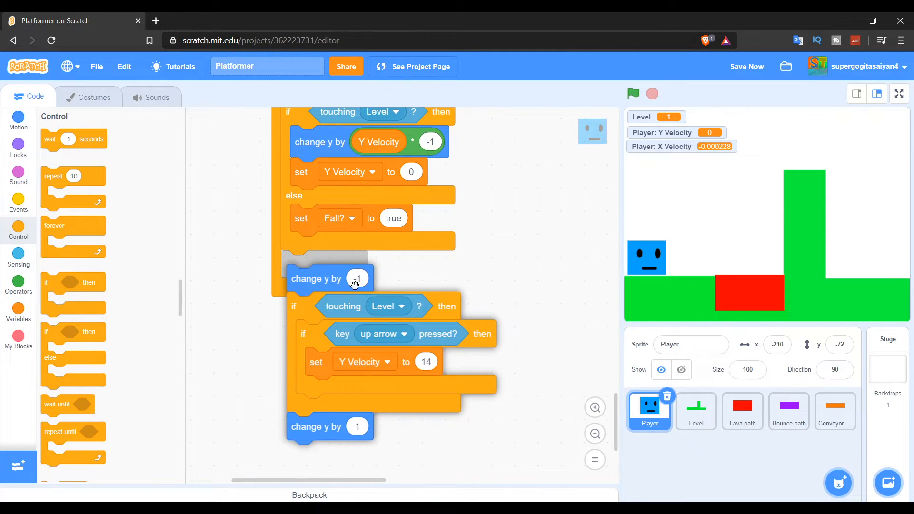
click(18, 313)
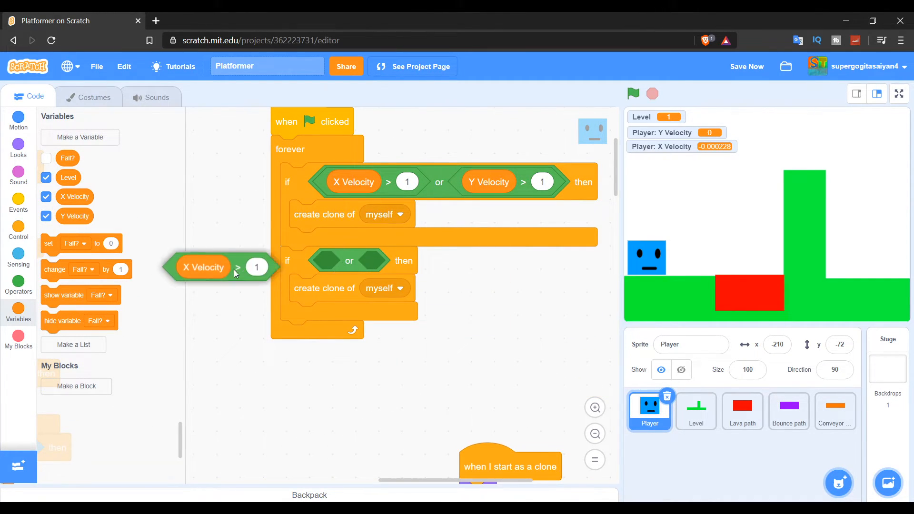
Build the 'Fall? = true' check from operator and variable blocks, then run the game.
click(18, 283)
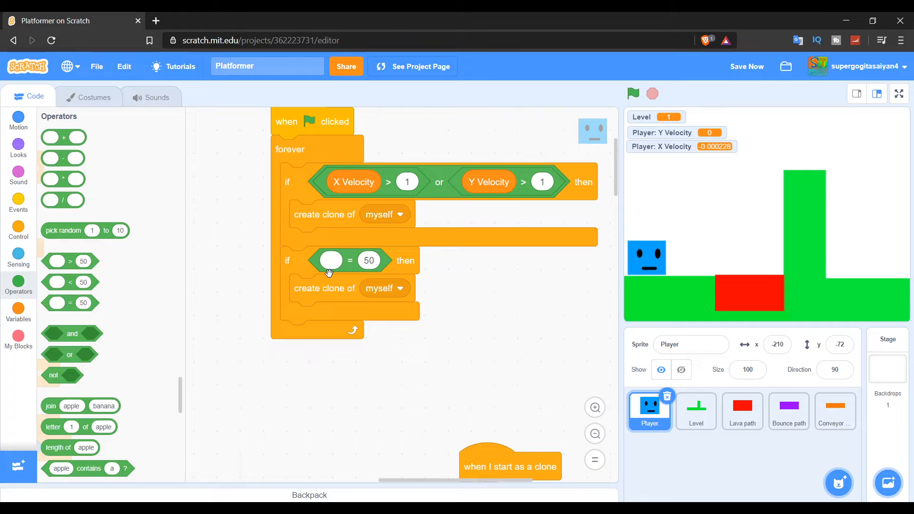
click(18, 314)
text(true)
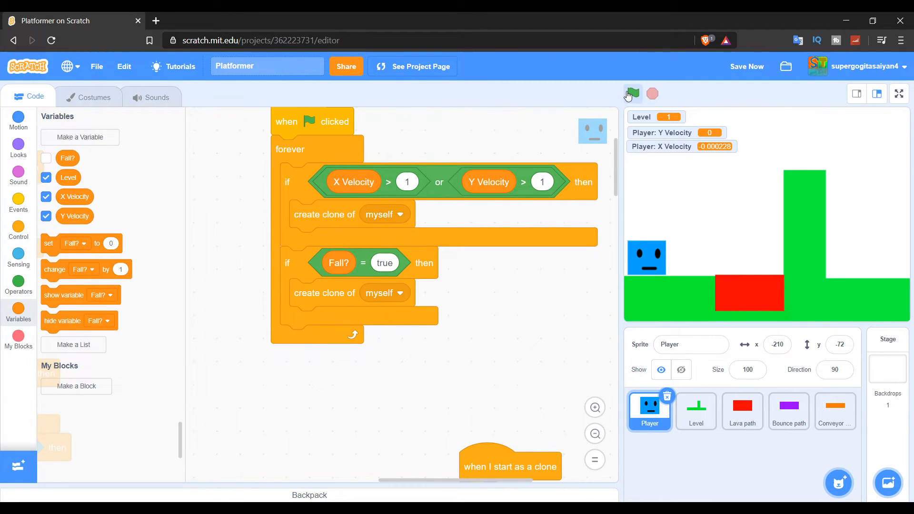
click(632, 93)
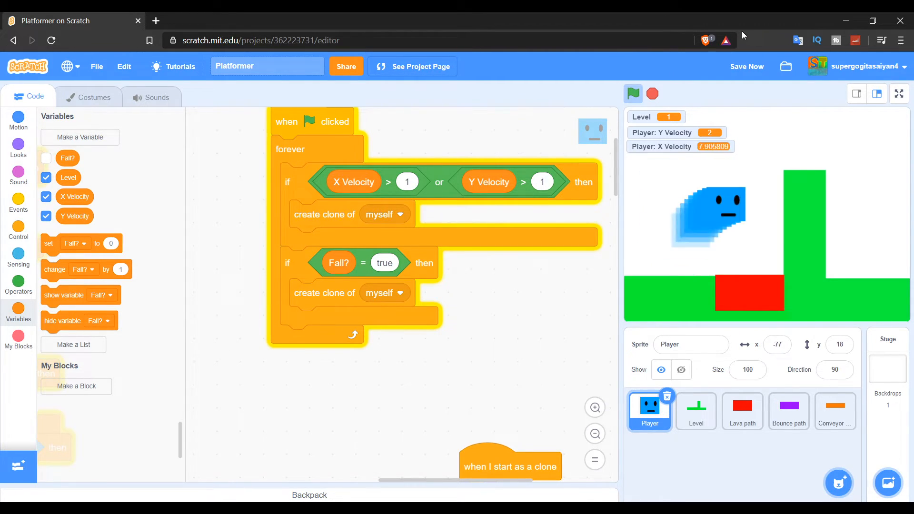
Play the game through to level 2, stop it, and scroll back to the clone script.
click(632, 93)
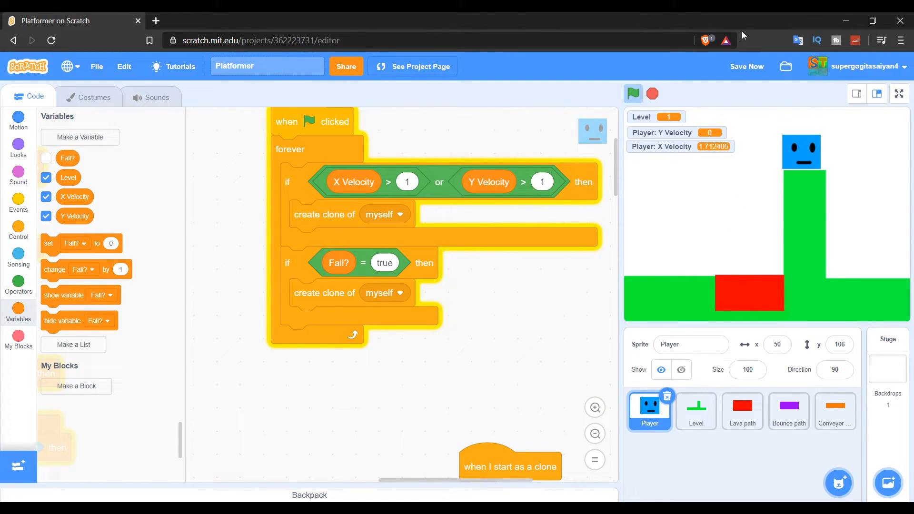
click(632, 93)
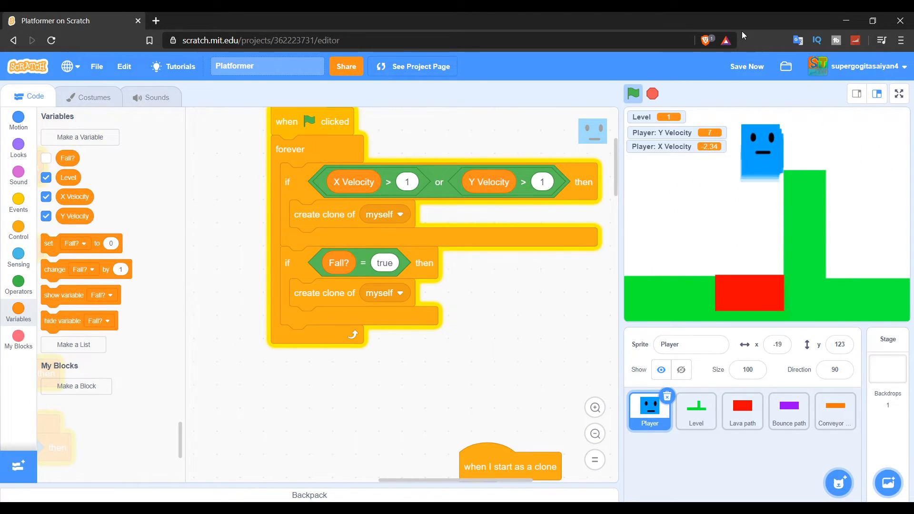
click(633, 94)
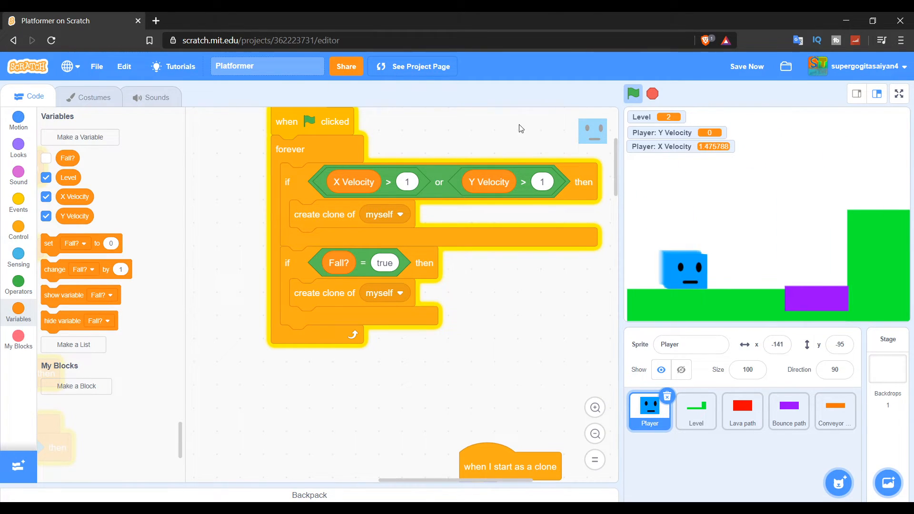
click(633, 93)
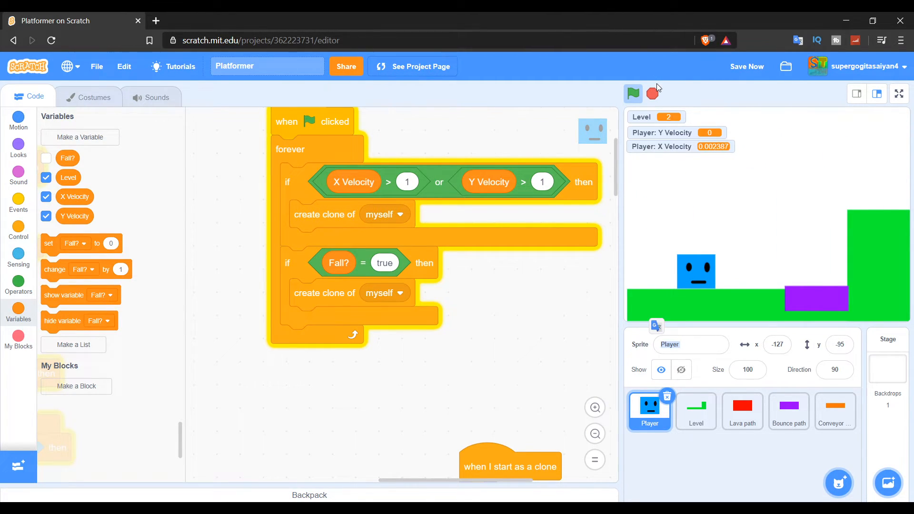
scroll(down, 3)
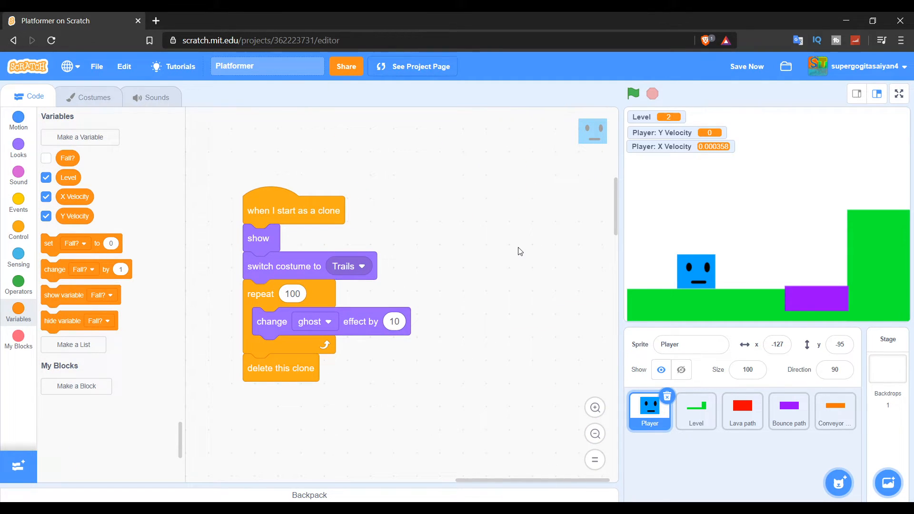
mouse_move(488, 313)
text(0)
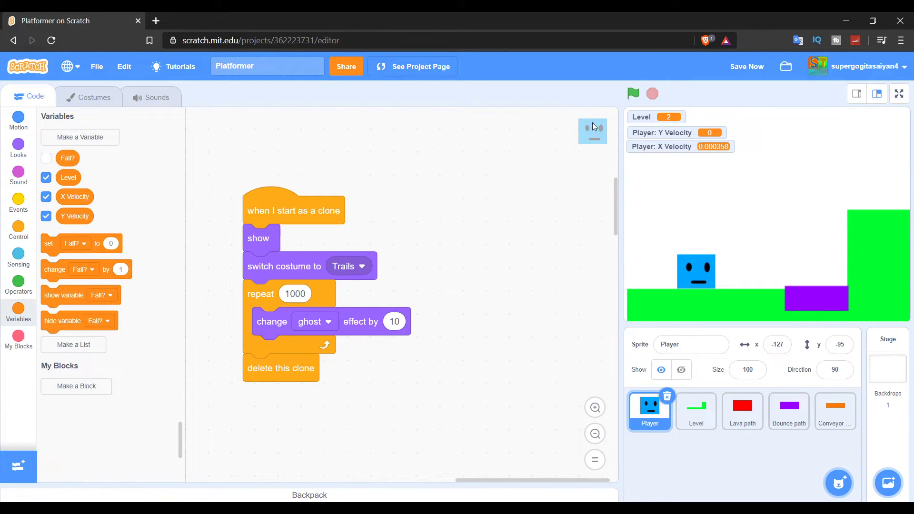
Test the longer 20-repeat fade, then test again with repeat count 10.
click(633, 93)
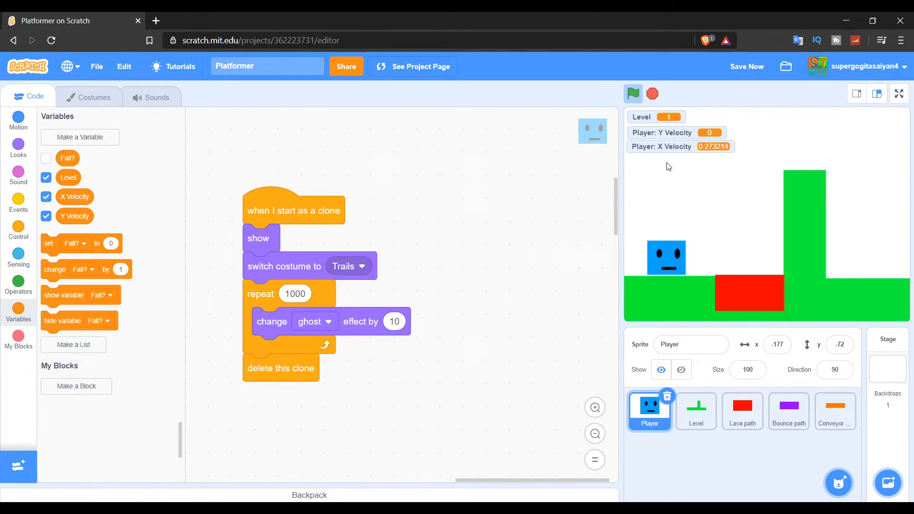
click(633, 93)
text(10)
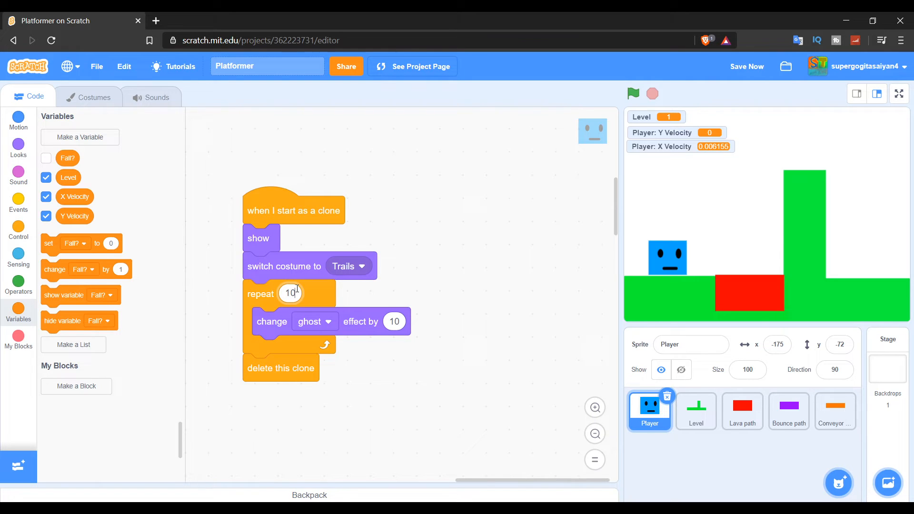
click(633, 93)
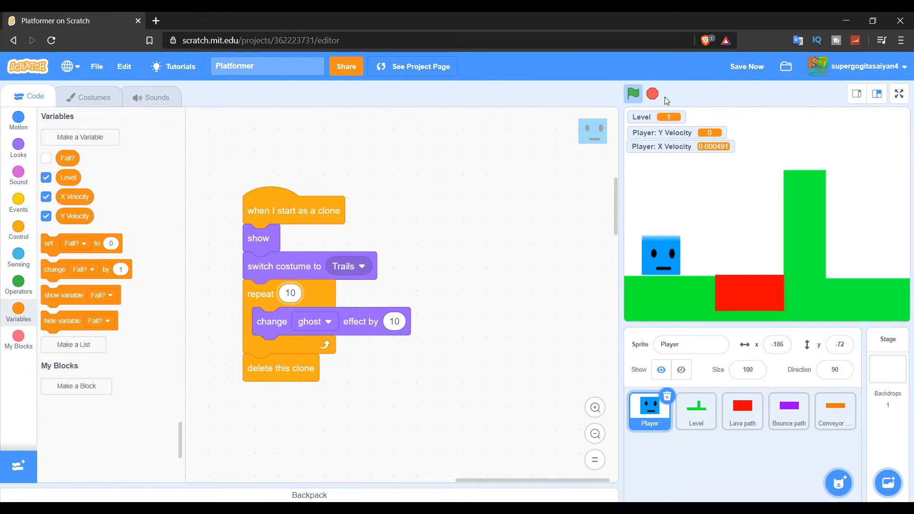
click(632, 93)
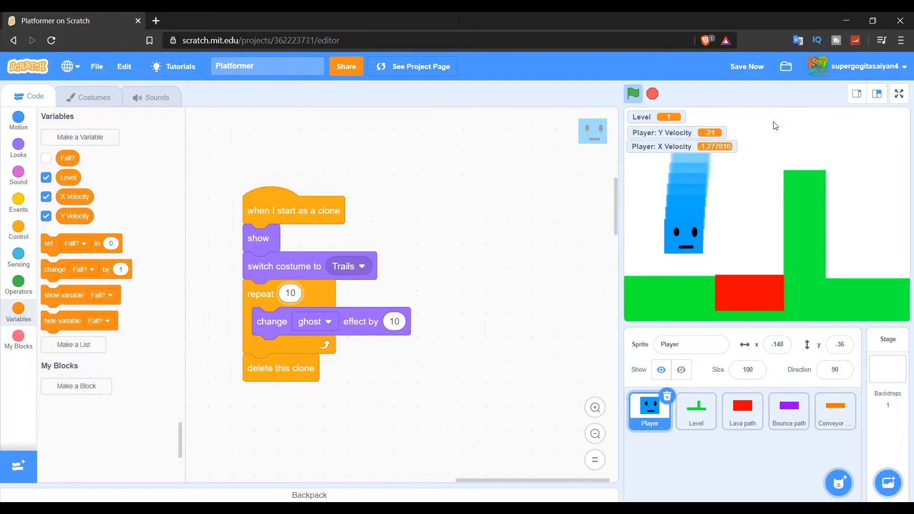
click(633, 93)
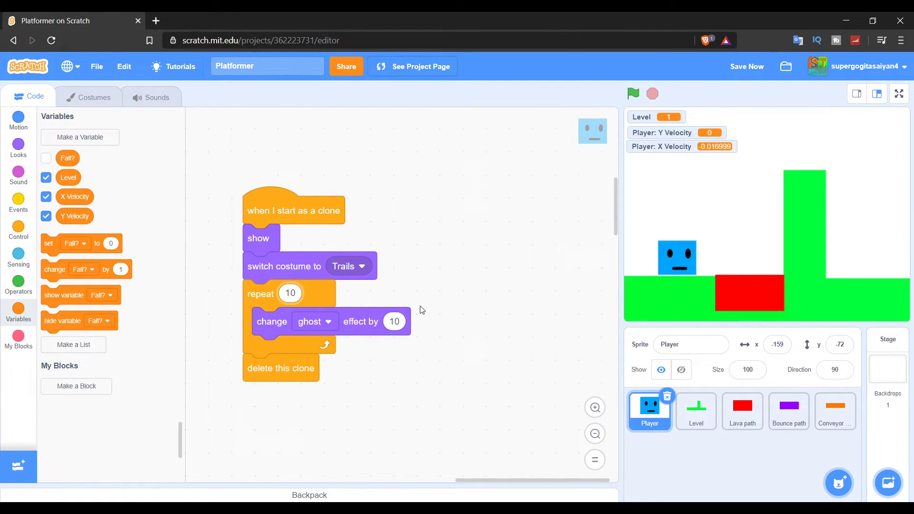
mouse_move(486, 254)
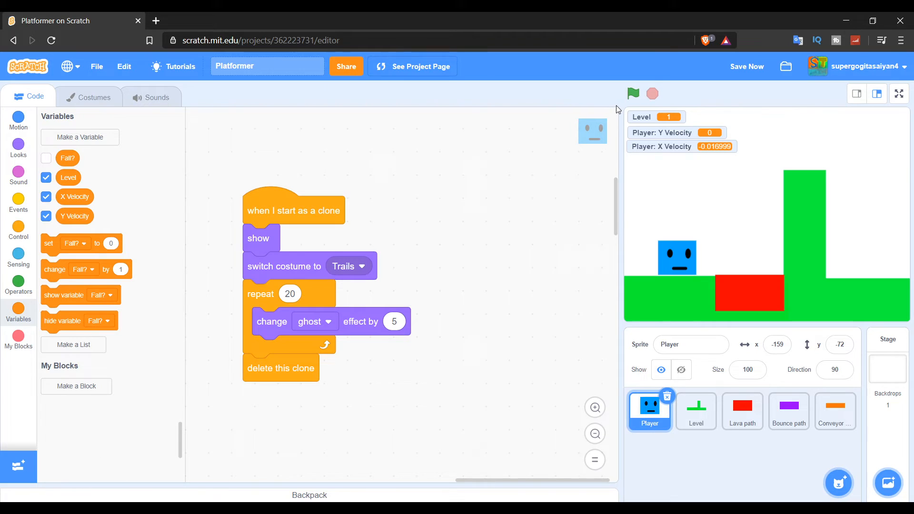
Run the game with ghost back at 10 to watch the trails, then stop.
click(633, 93)
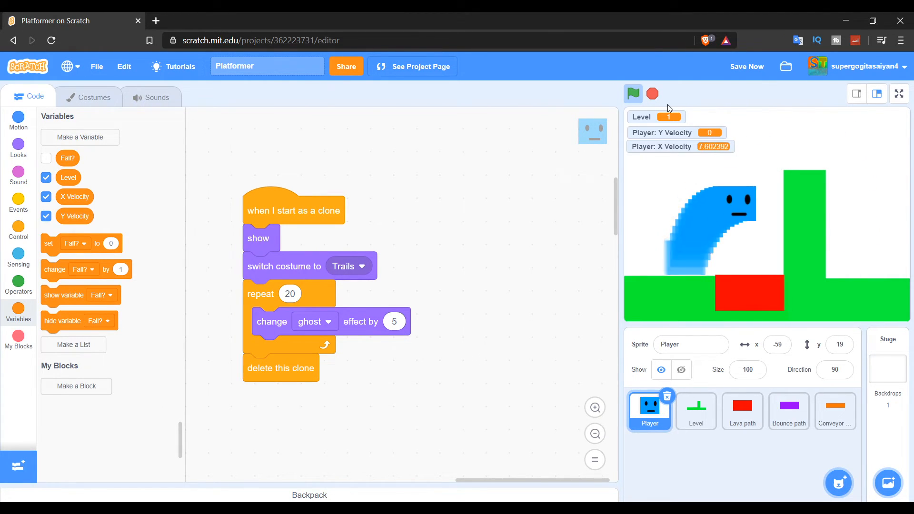
click(653, 93)
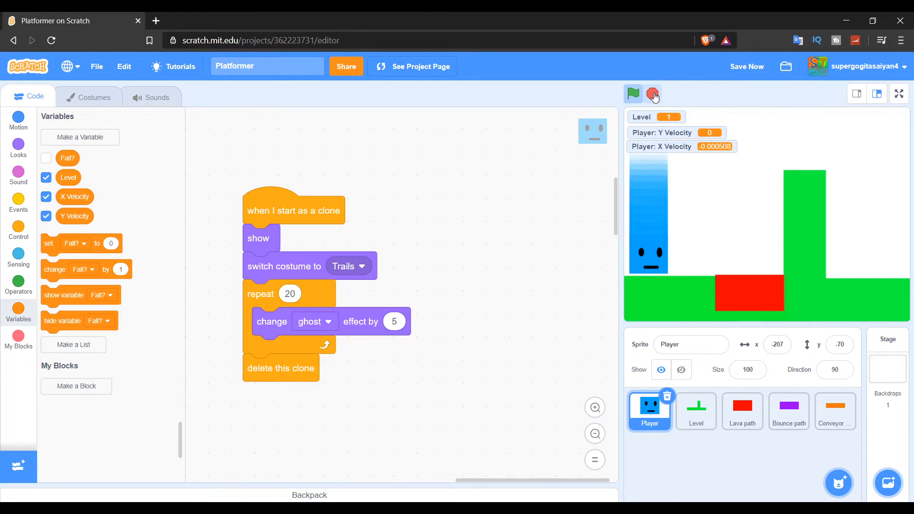
click(633, 93)
text(1)
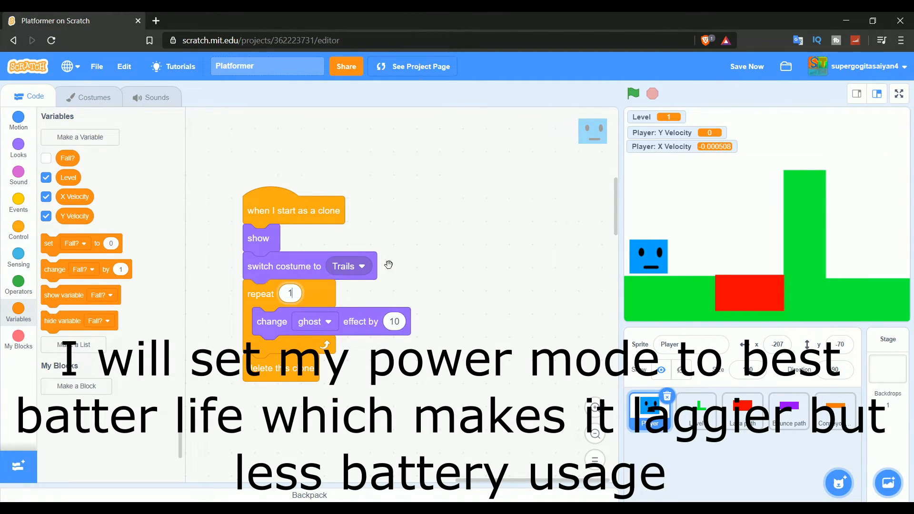
Test trails at repeat 10, ghost 10, then change the fade loop to repeat 5, ghost 20.
click(633, 94)
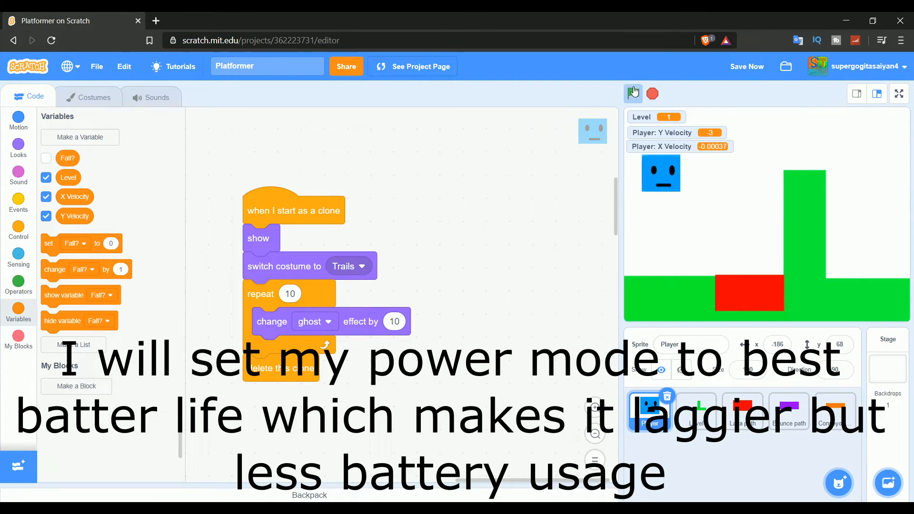
click(632, 93)
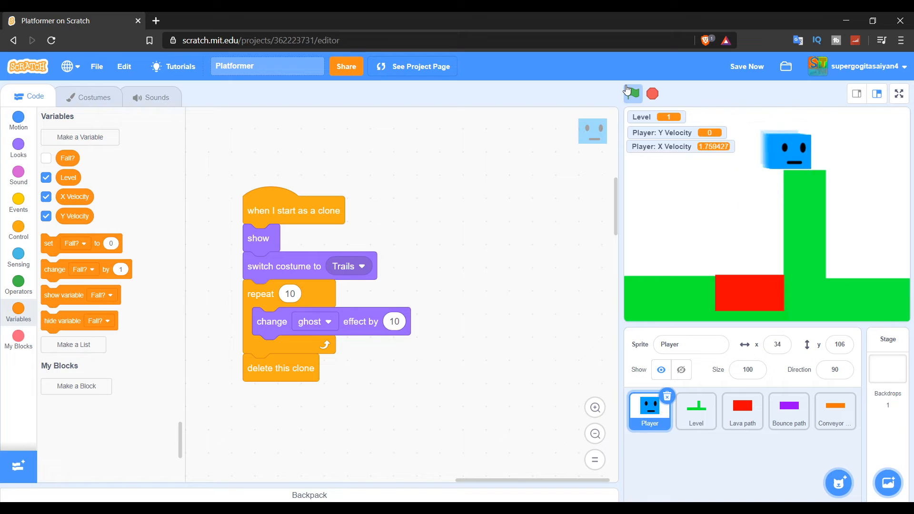
click(632, 94)
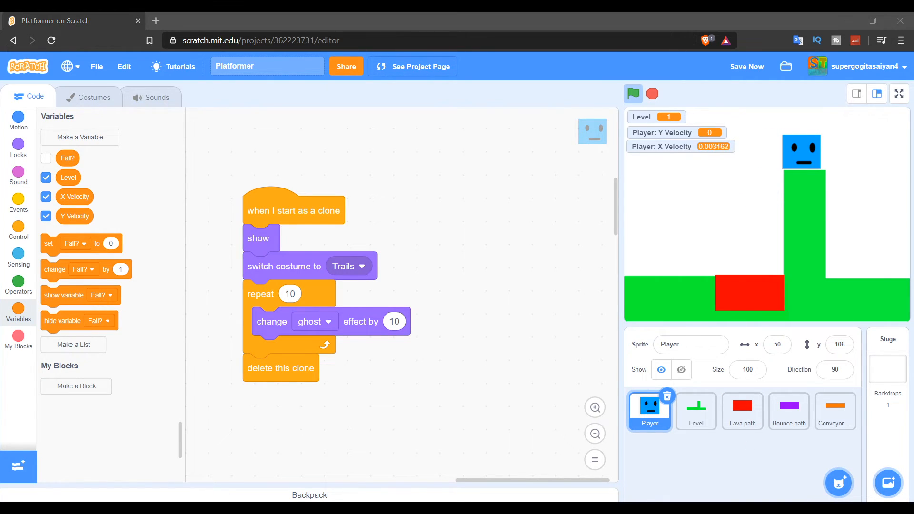
mouse_move(869, 438)
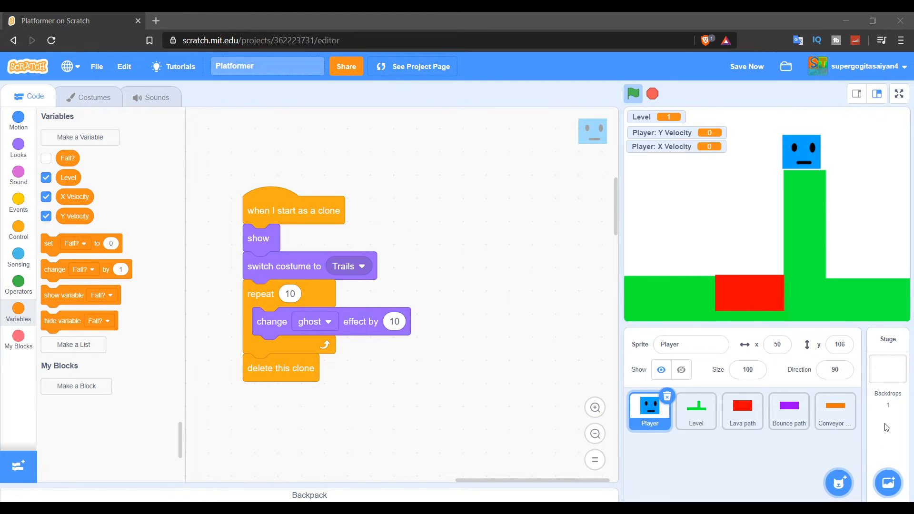
mouse_move(574, 403)
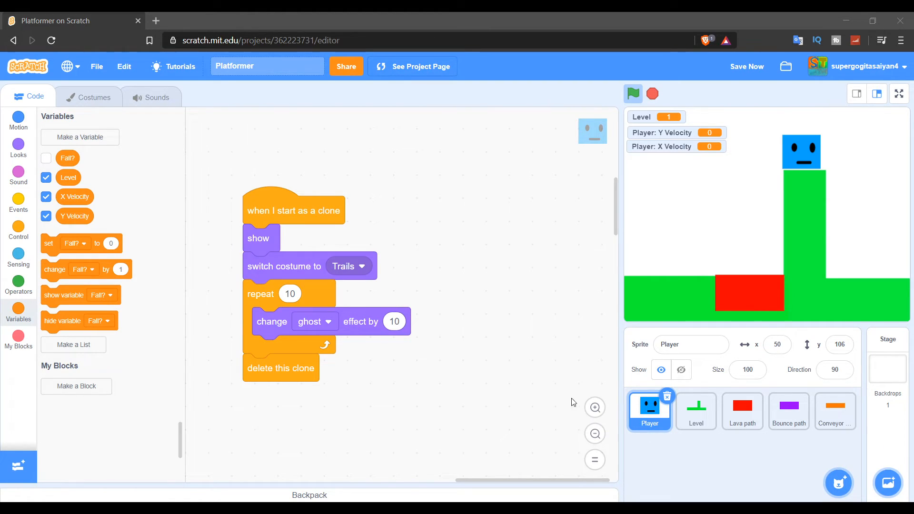
click(18, 281)
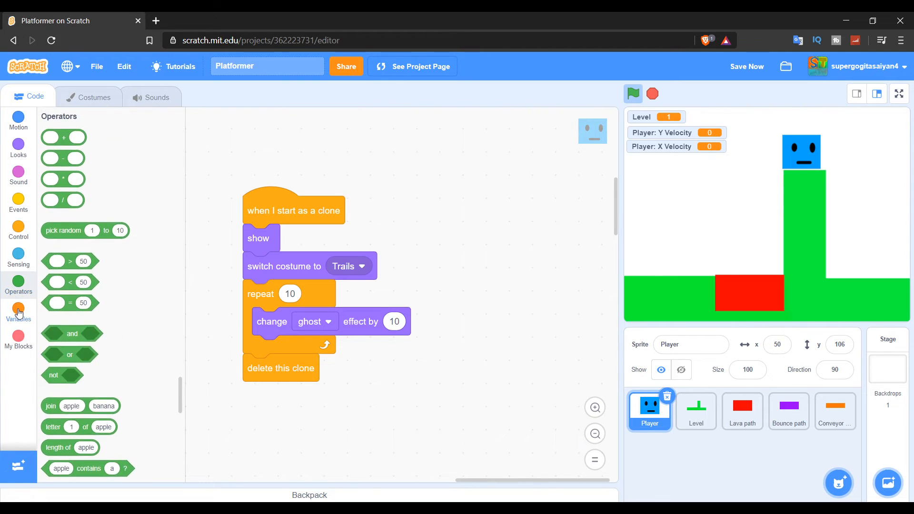
click(18, 312)
text(20)
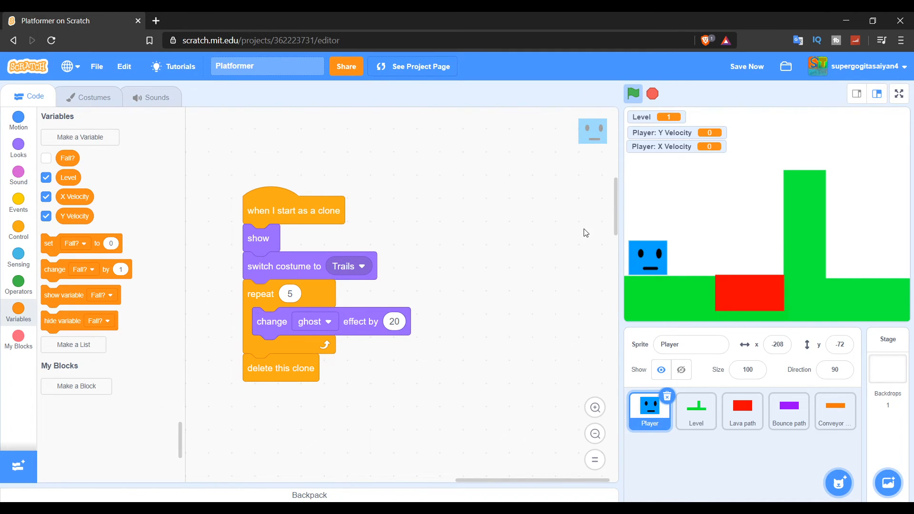
Restore the fade loop to repeat 10 with ghost step 10 and start a test run.
click(633, 93)
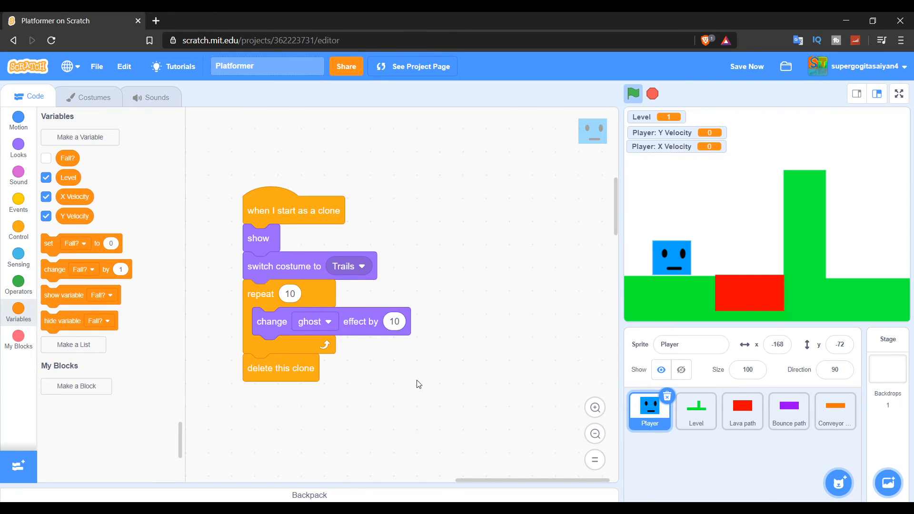
mouse_move(622, 119)
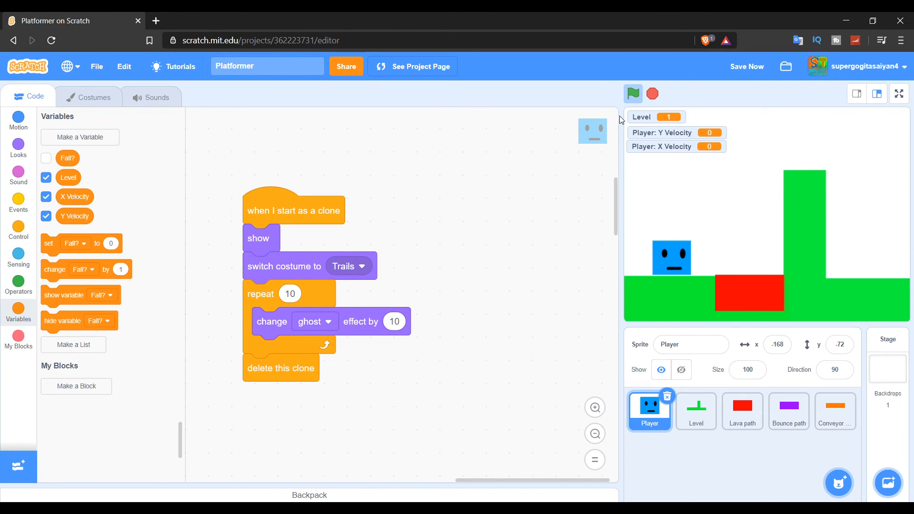
click(633, 94)
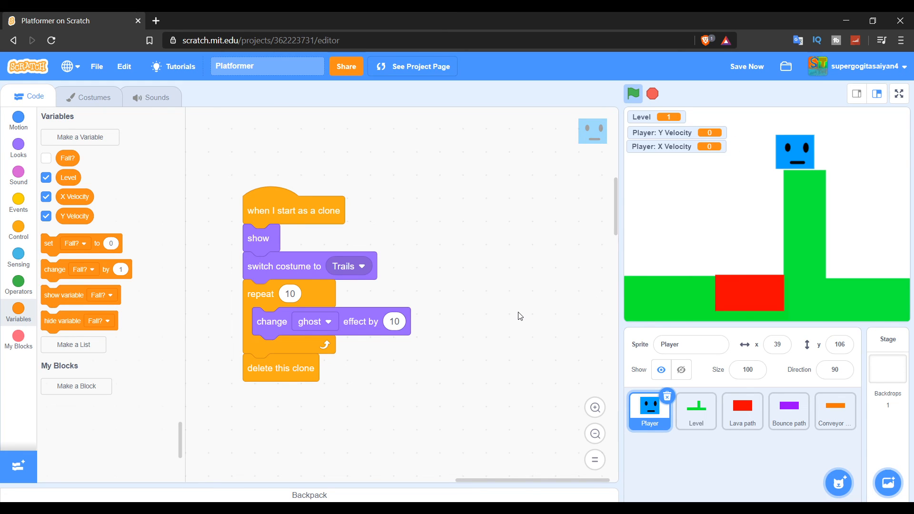
mouse_move(300, 366)
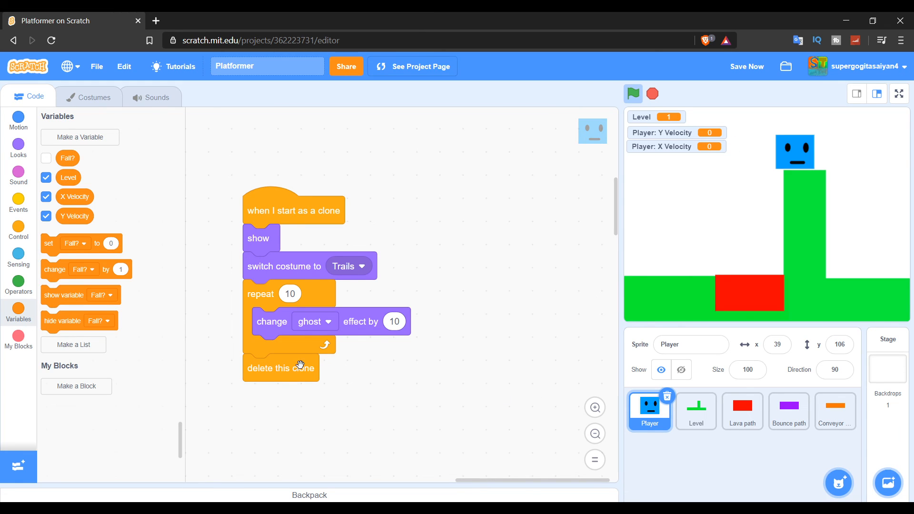